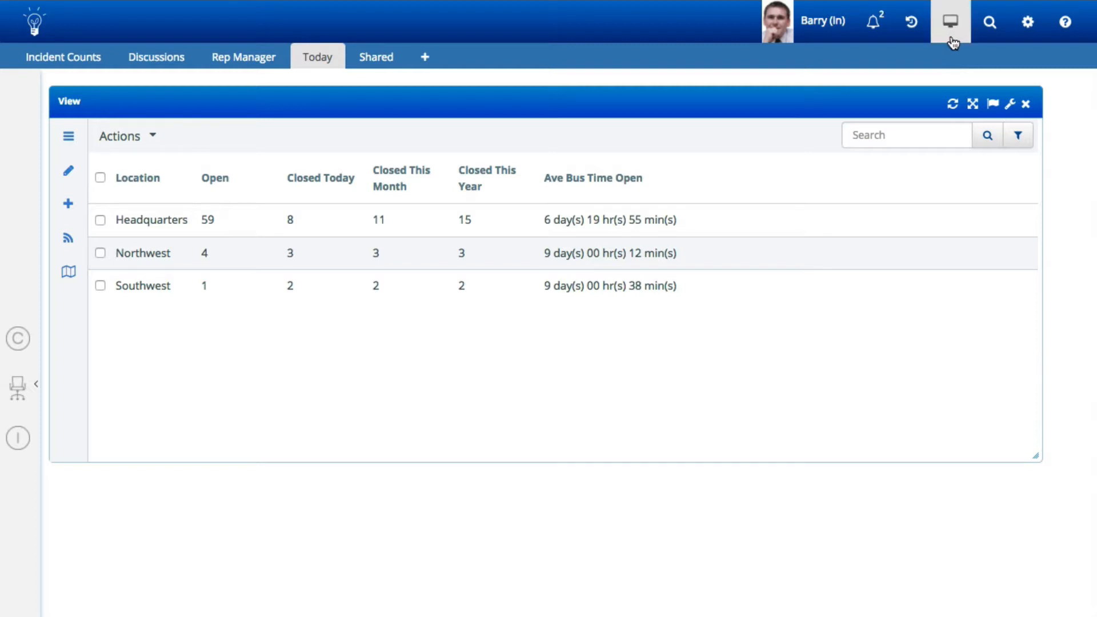
Start a new blank view from the Desktop Content menu's Standard View Designer
left_click(951, 22)
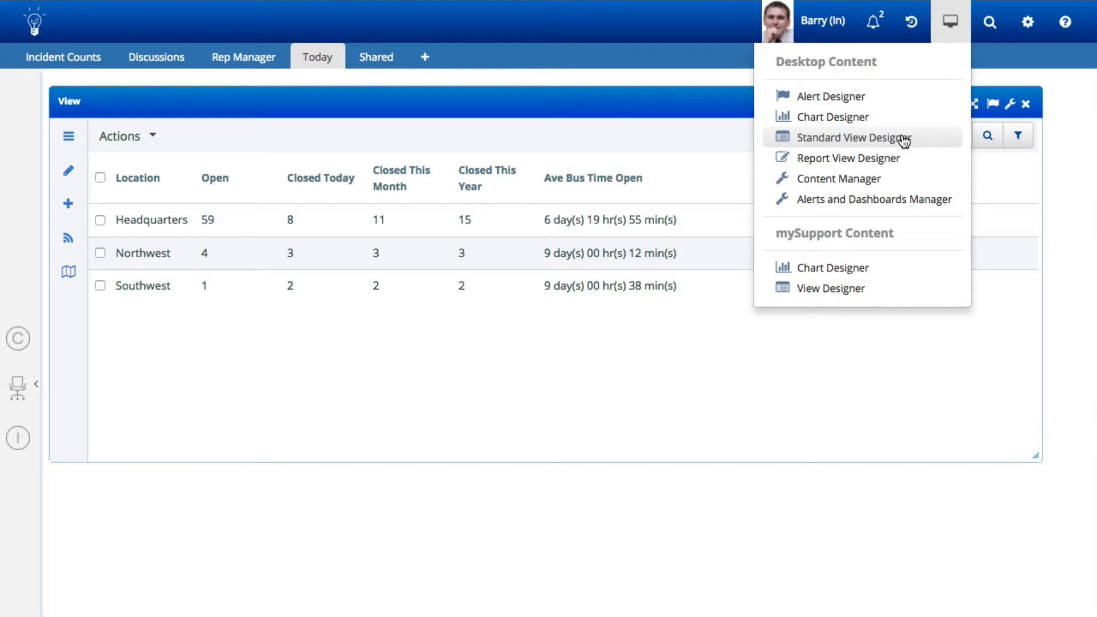
left_click(950, 21)
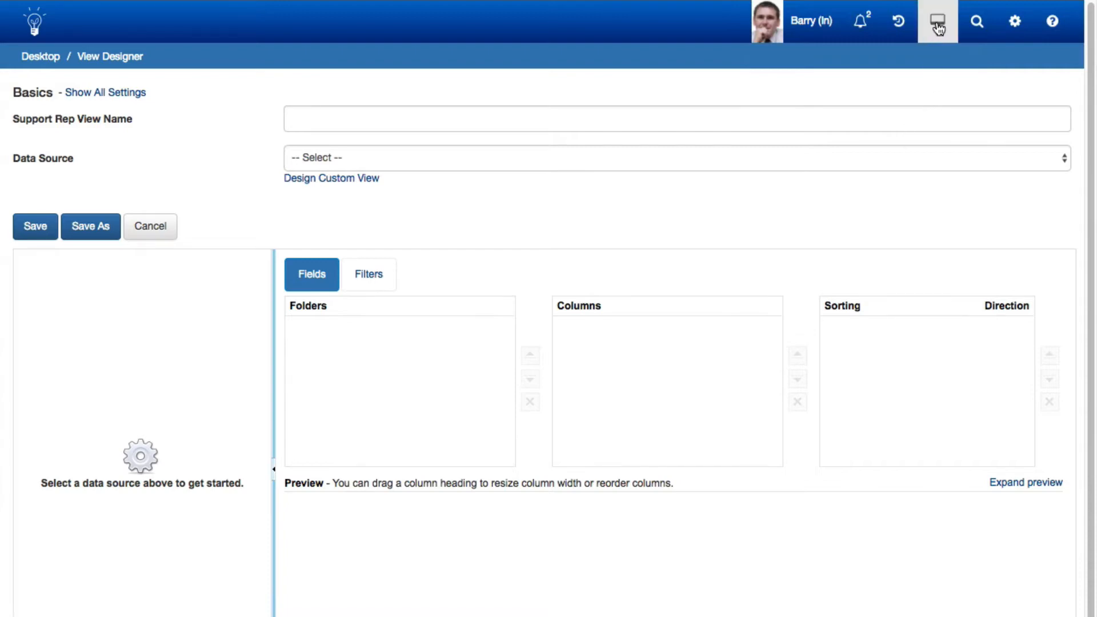
Enter 'Incident Counts by Assignee Location - Current Year' as the Support Rep View Name
left_click(938, 21)
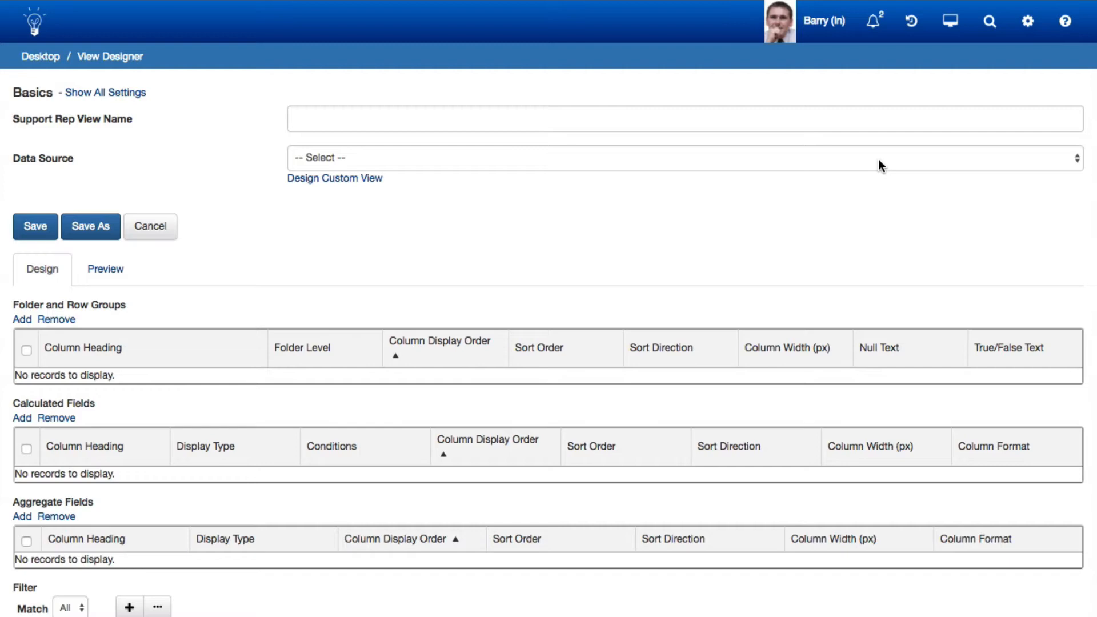
left_click(685, 119)
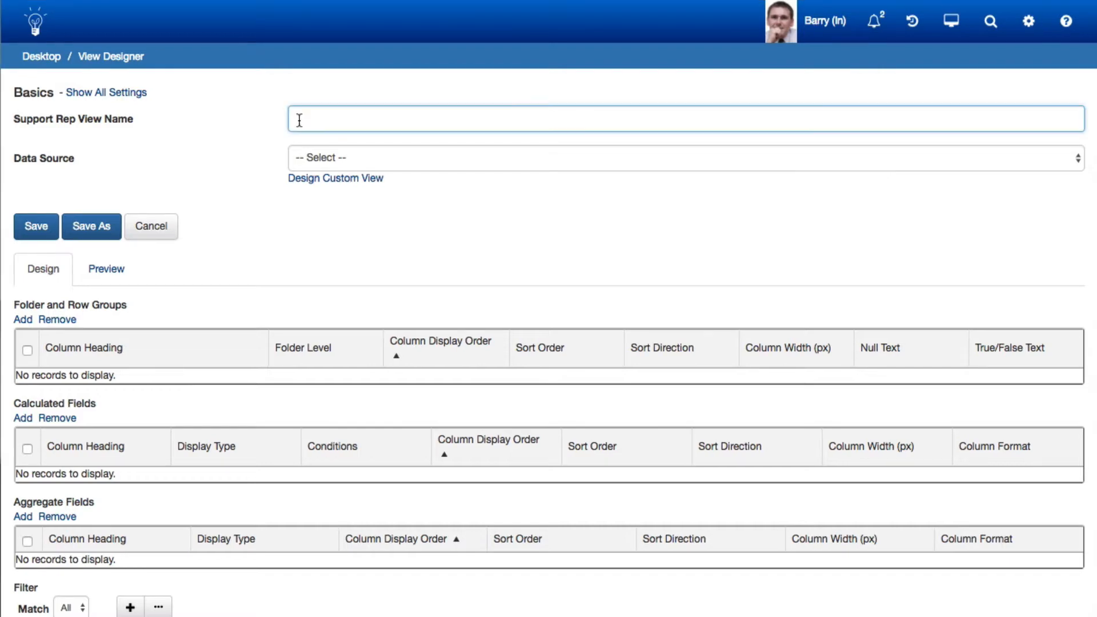
type("Incident Counts")
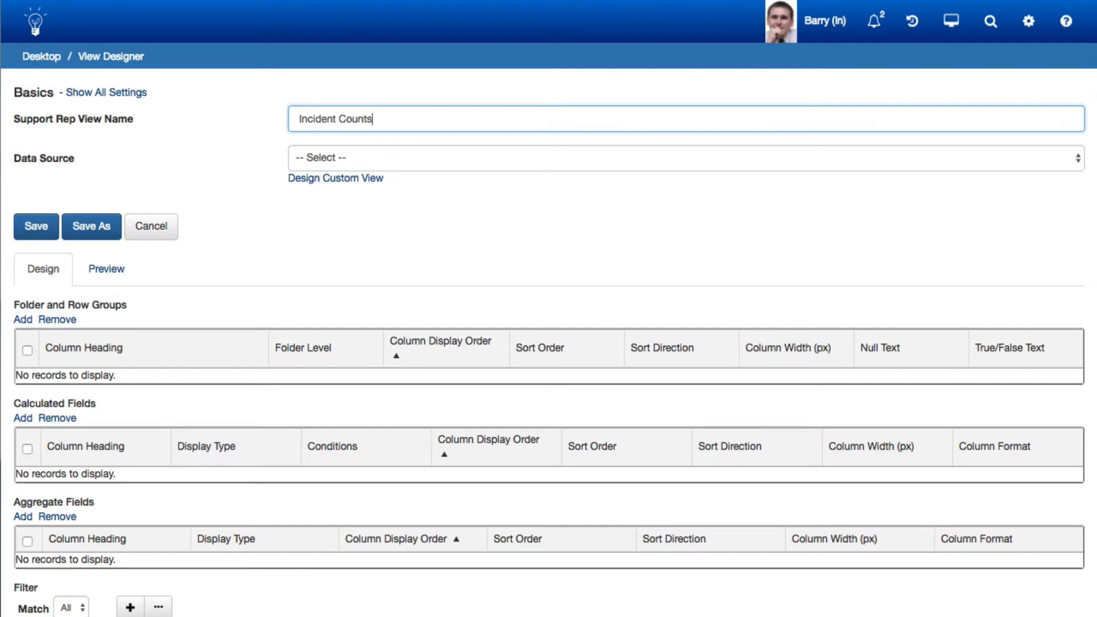
type("by A")
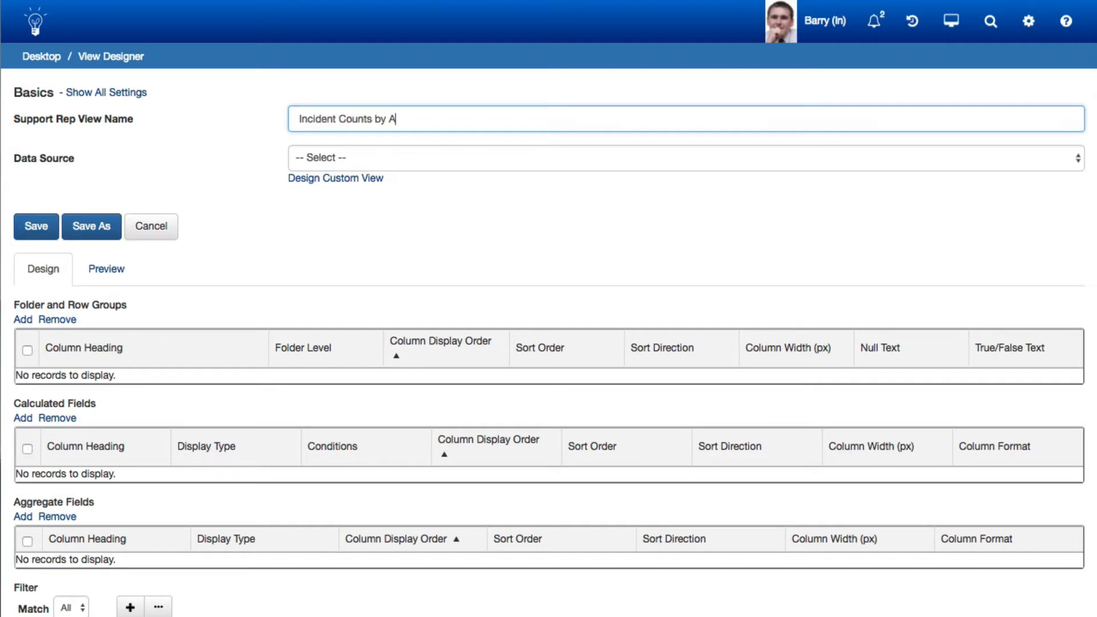
type("ssignee")
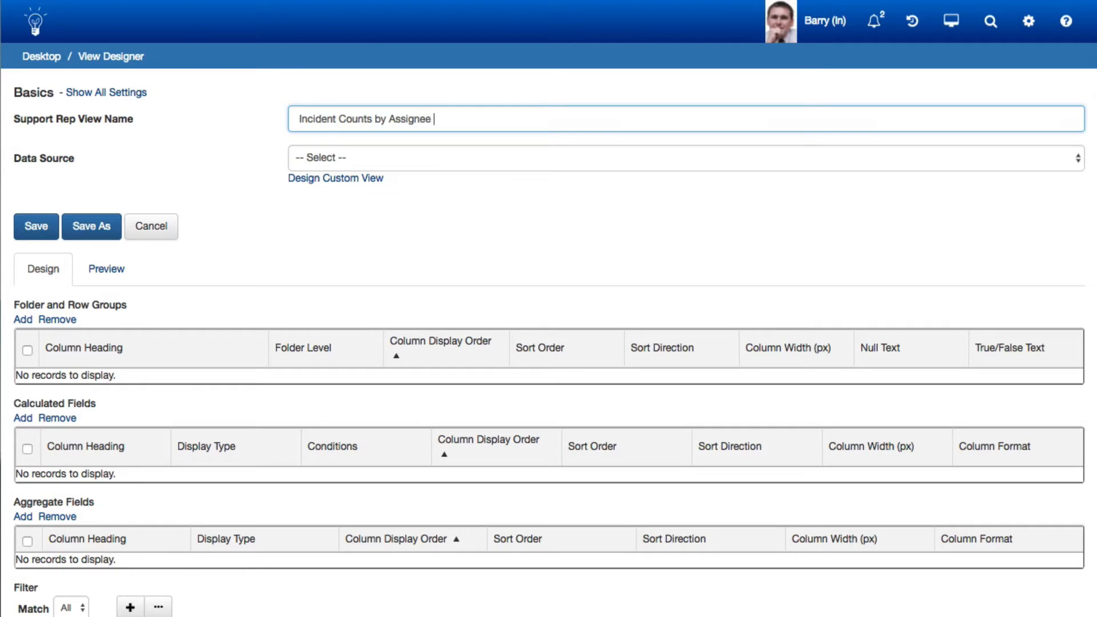
type("Location - Current Year")
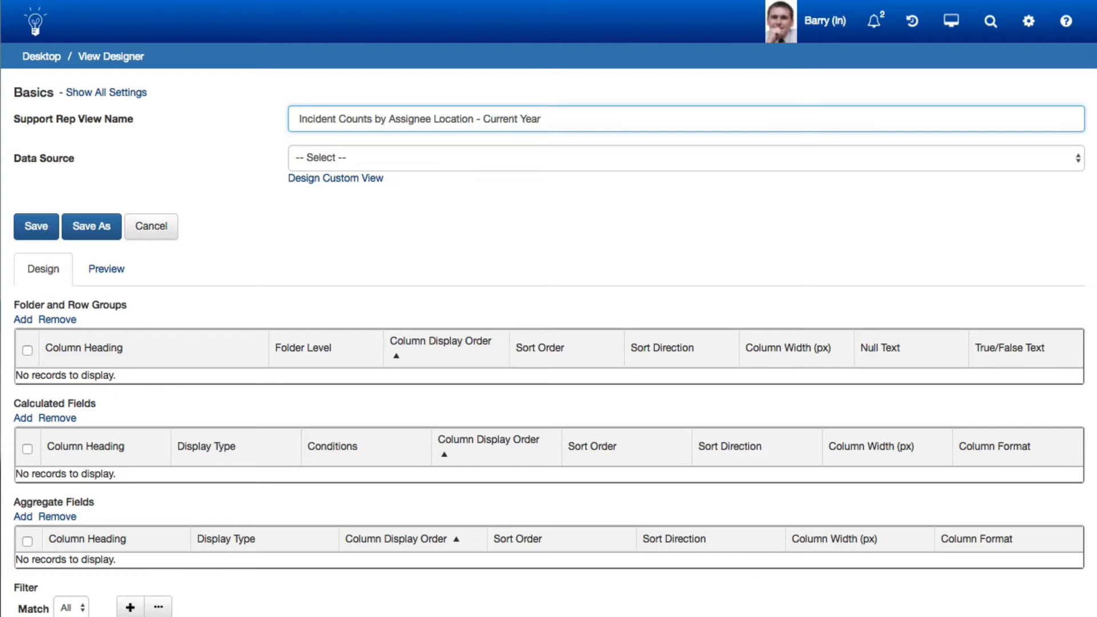
Check the advanced view settings, then display the Data Source options
scroll("down", 3)
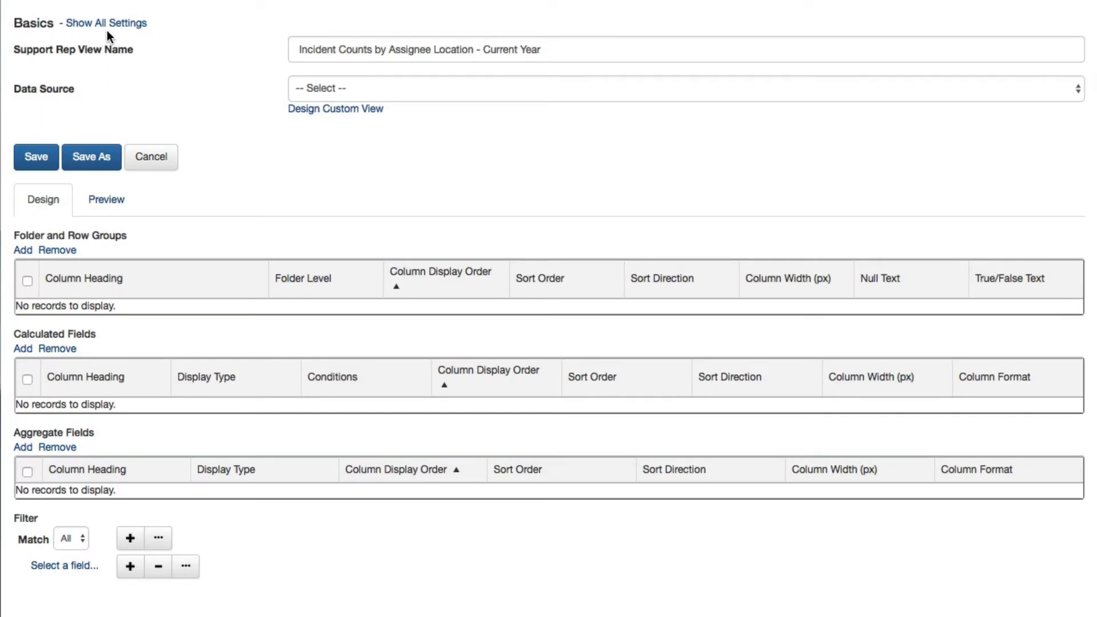
left_click(106, 23)
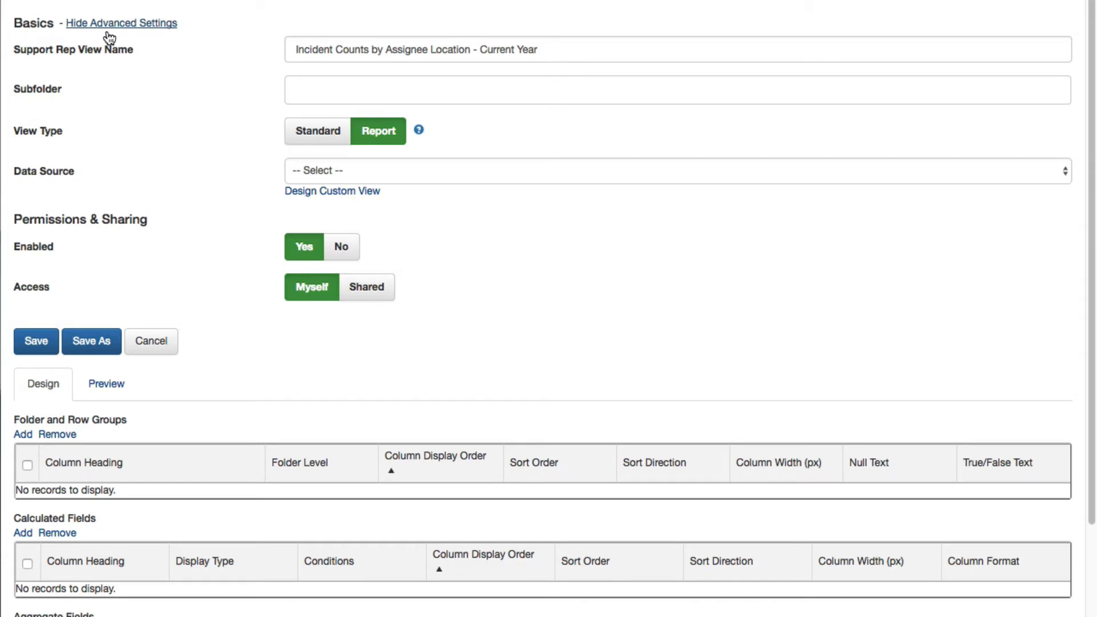
left_click(121, 22)
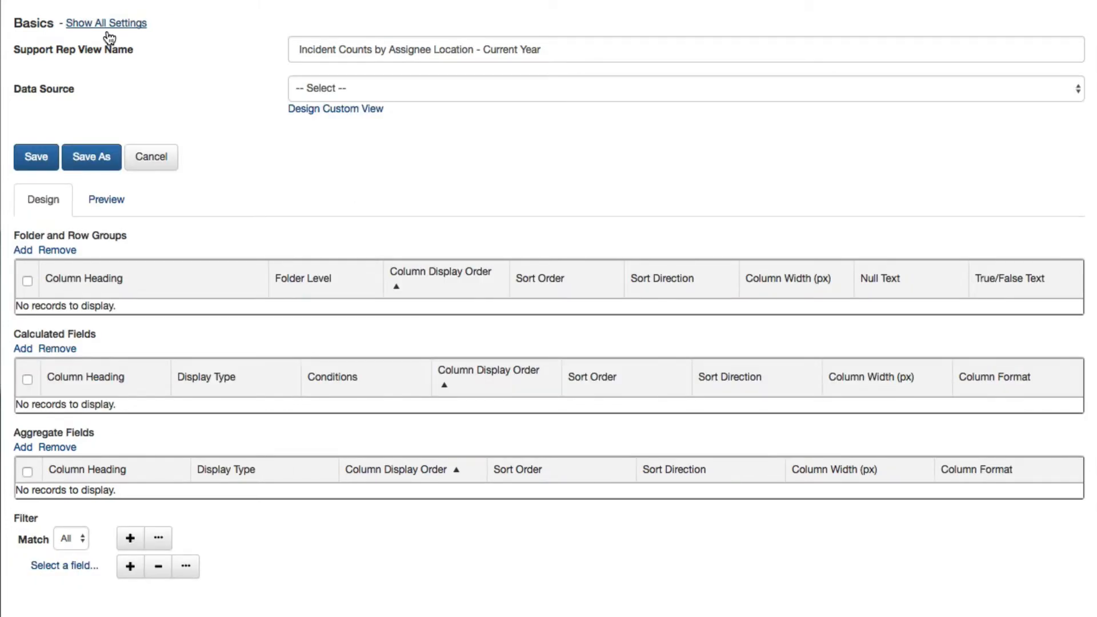
left_click(686, 88)
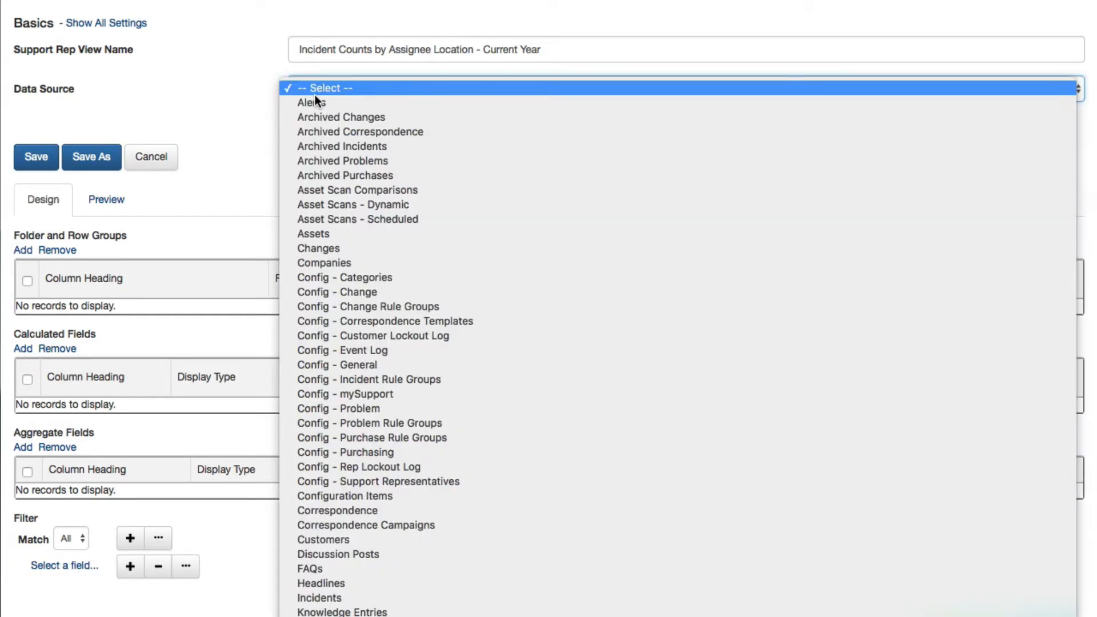
mouse_move(320, 598)
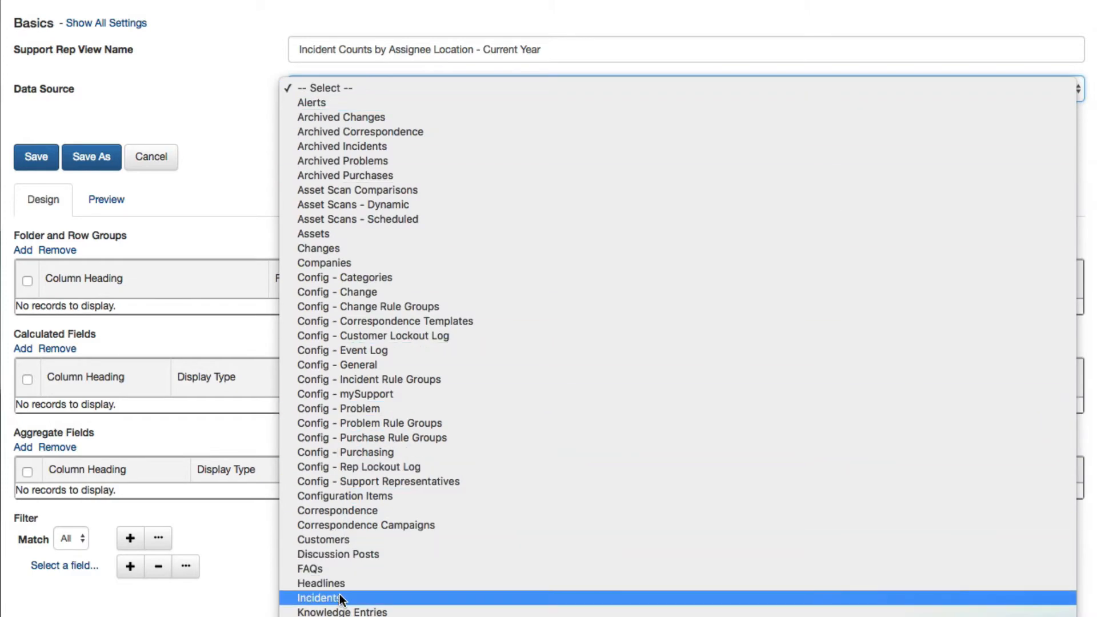
Use Incidents as data source and add an Assignee Location Name row group headed 'Location'
left_click(320, 598)
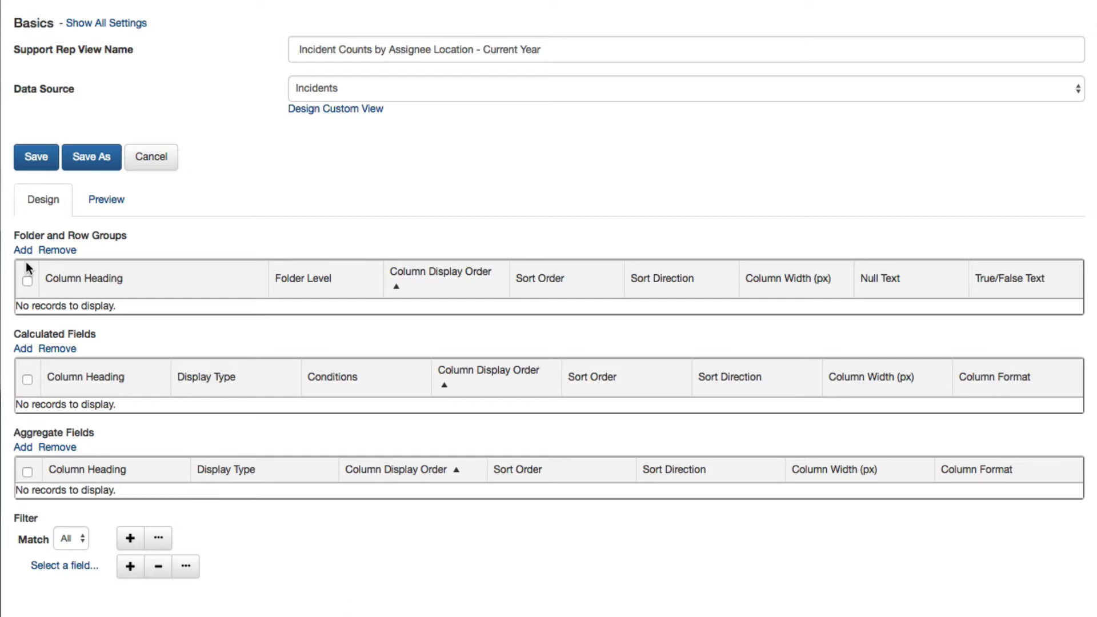
left_click(22, 250)
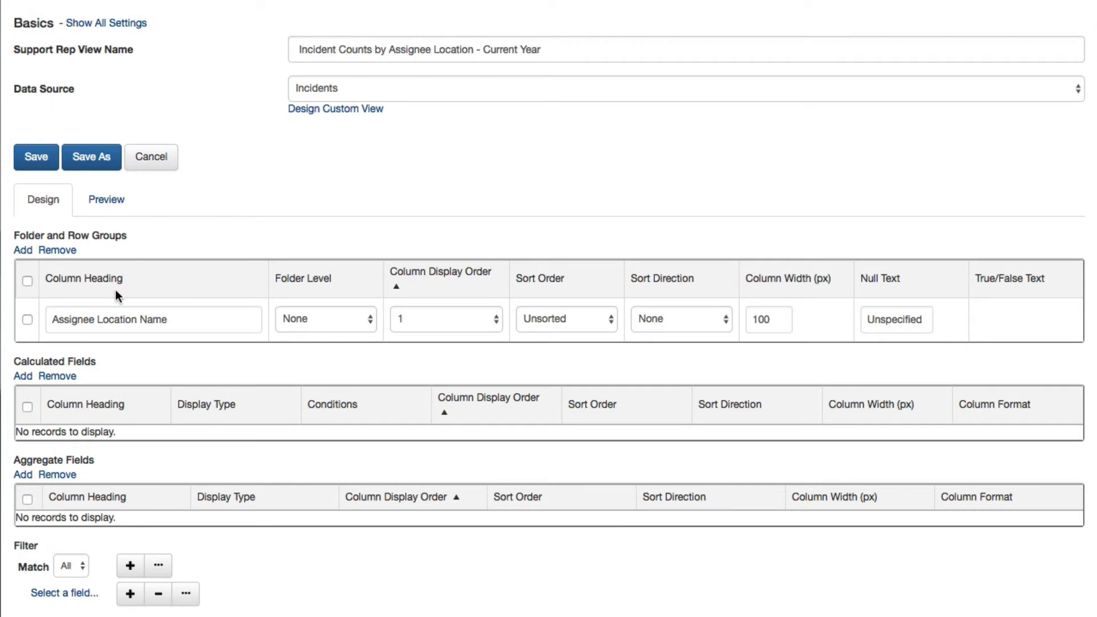
double_click(75, 320)
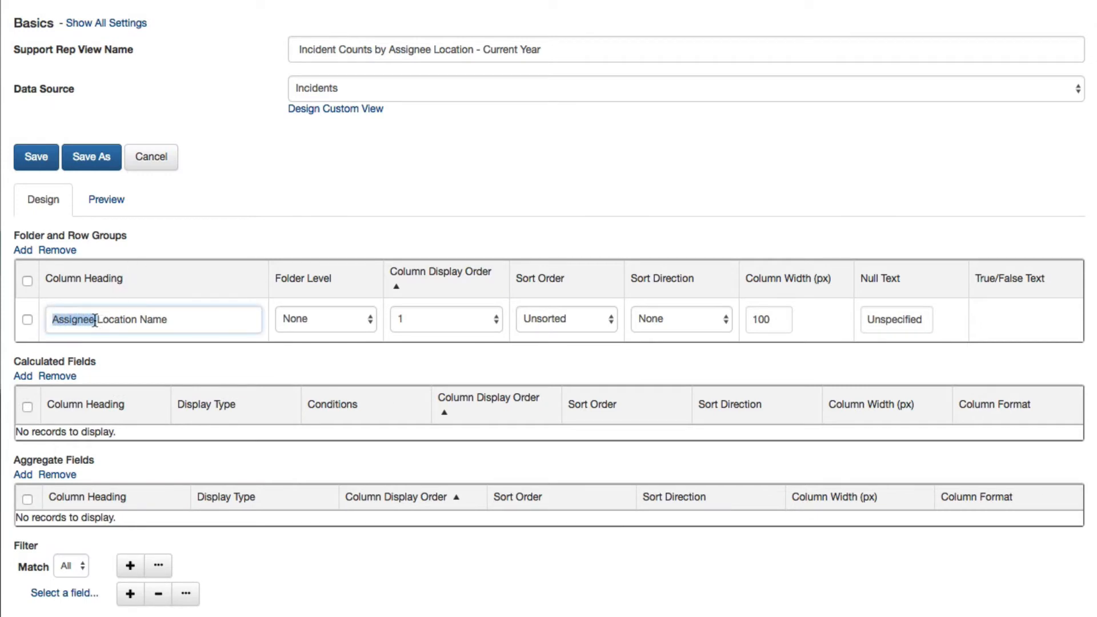
type("Location Name")
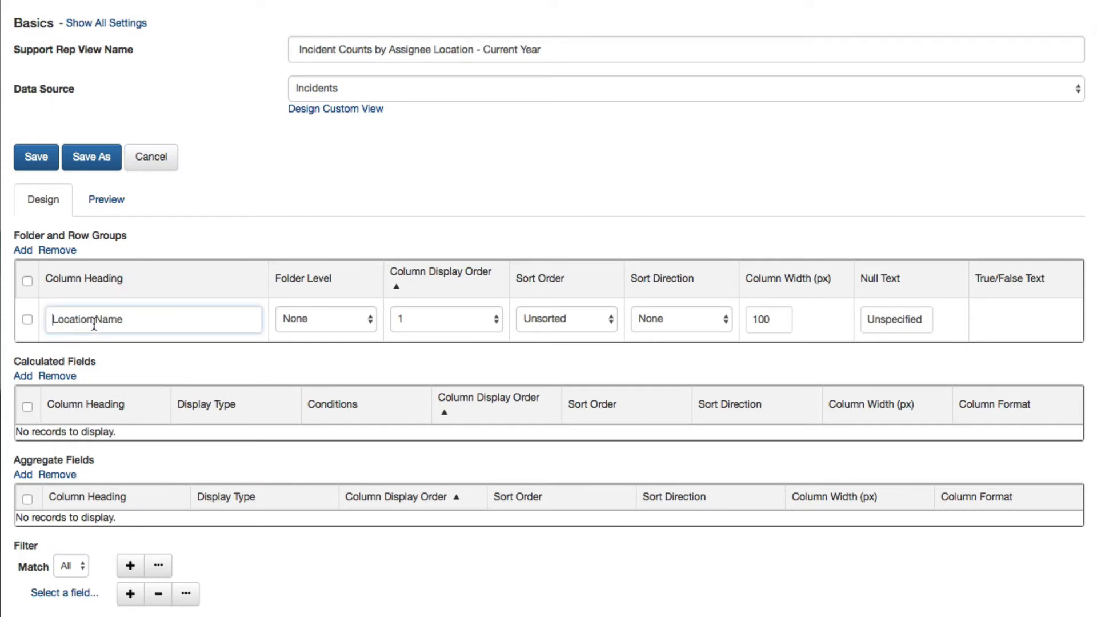
type("Location")
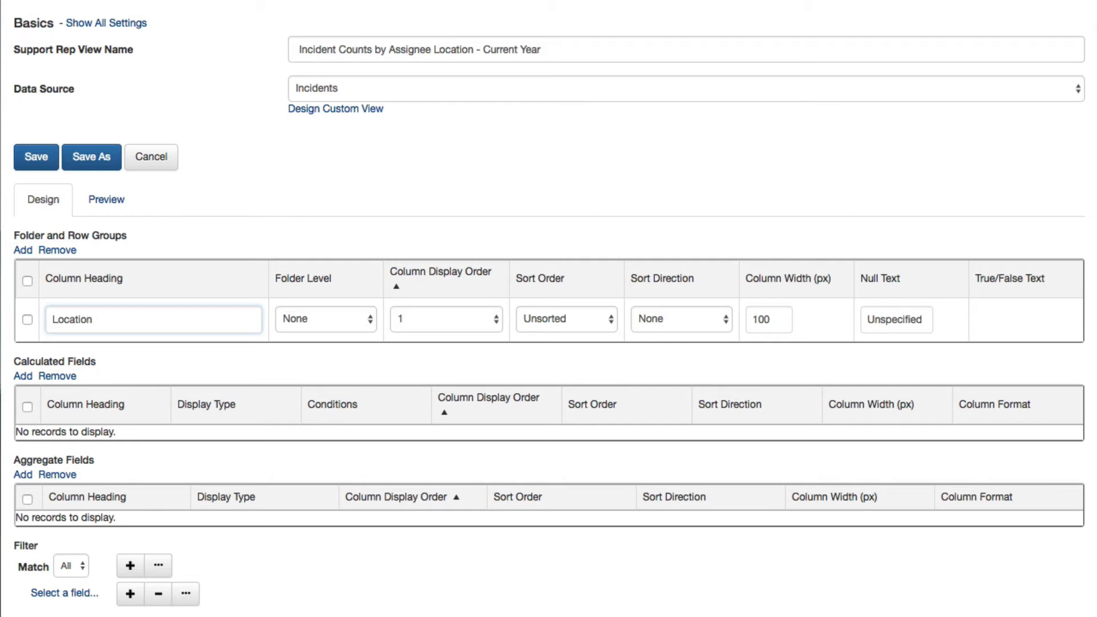
left_click(446, 319)
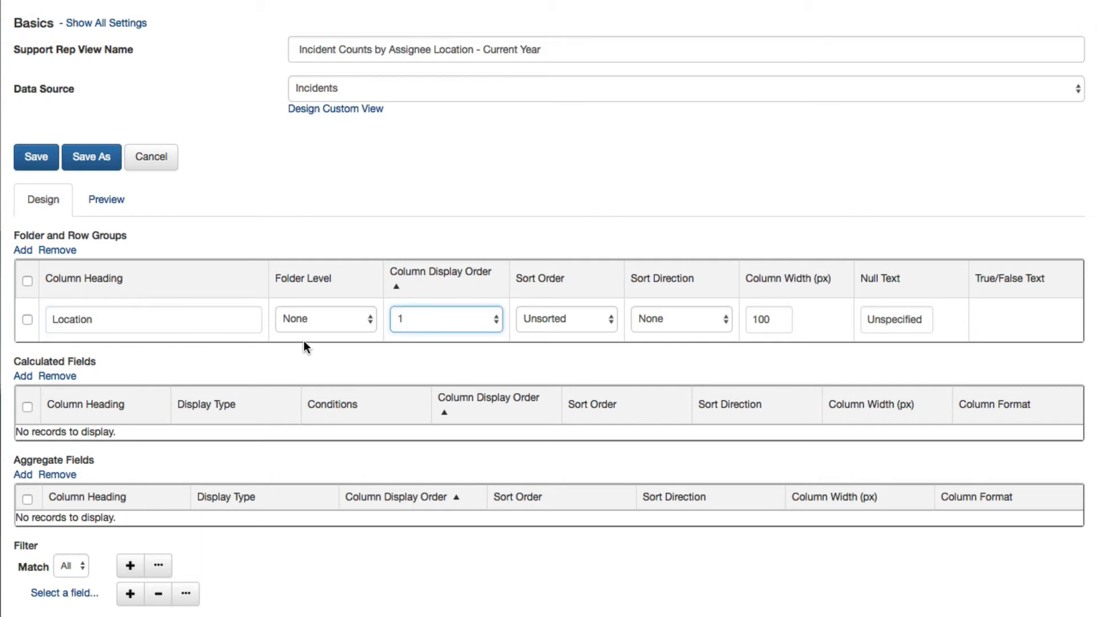
Keep Location's folder level at None and add a Count calculated field row
left_click(324, 319)
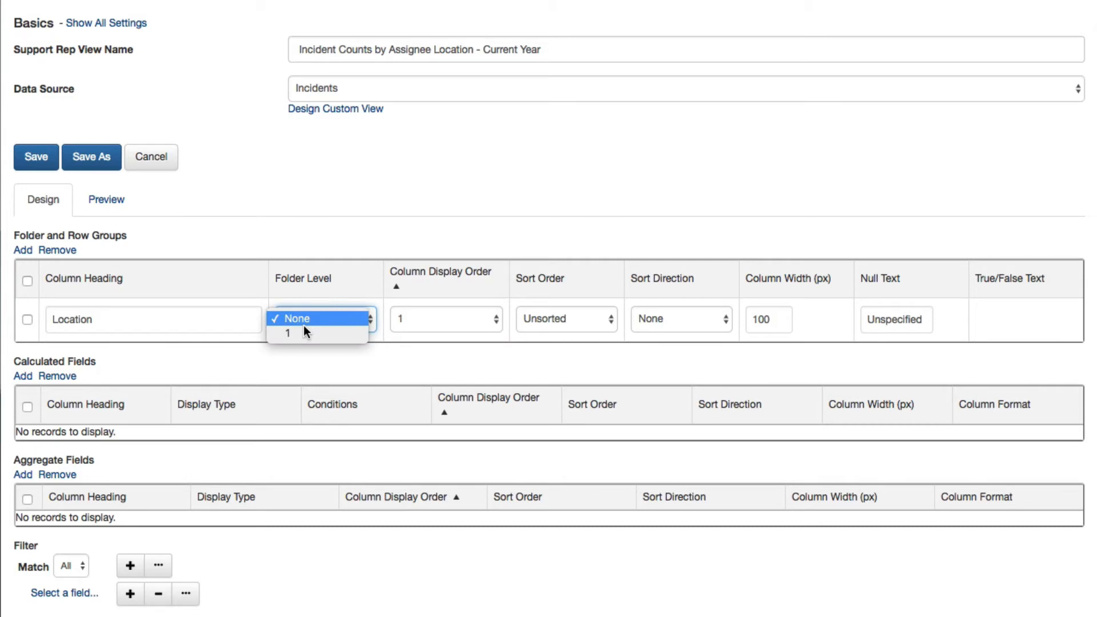
left_click(296, 318)
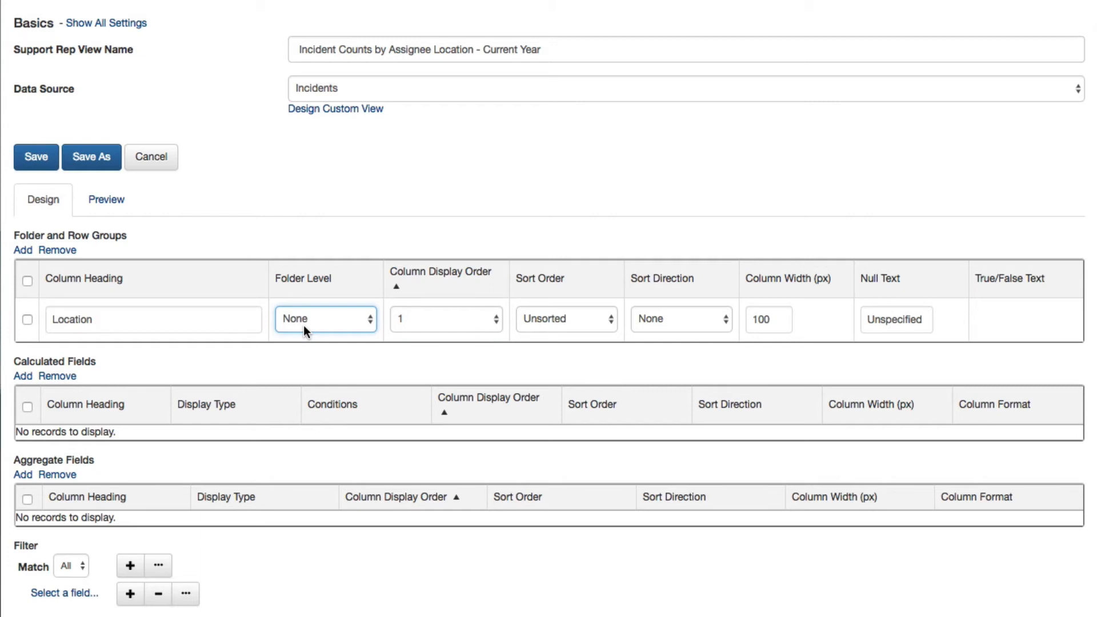
left_click(446, 319)
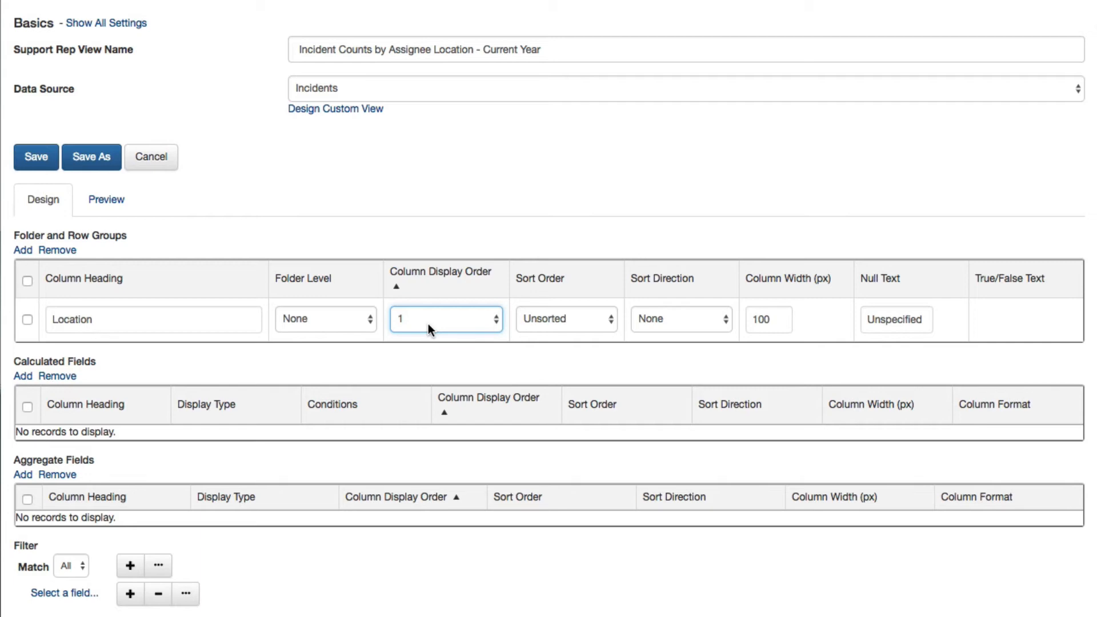
left_click(22, 376)
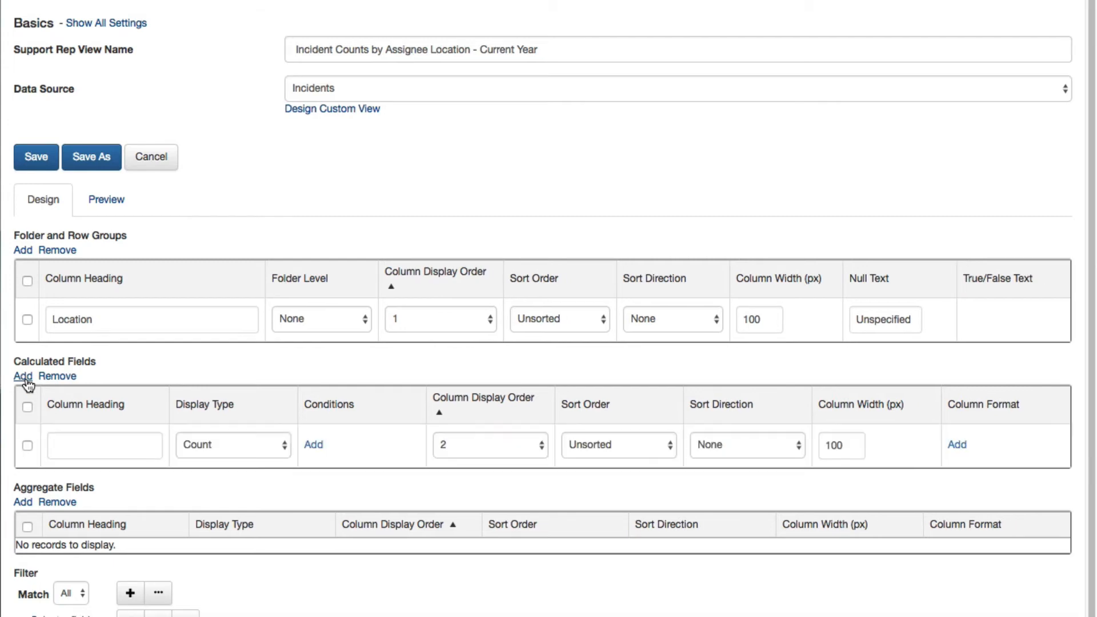
Head the count field 'Open' with condition Status Type is Open, then begin Closed Today's condition
type("Ope")
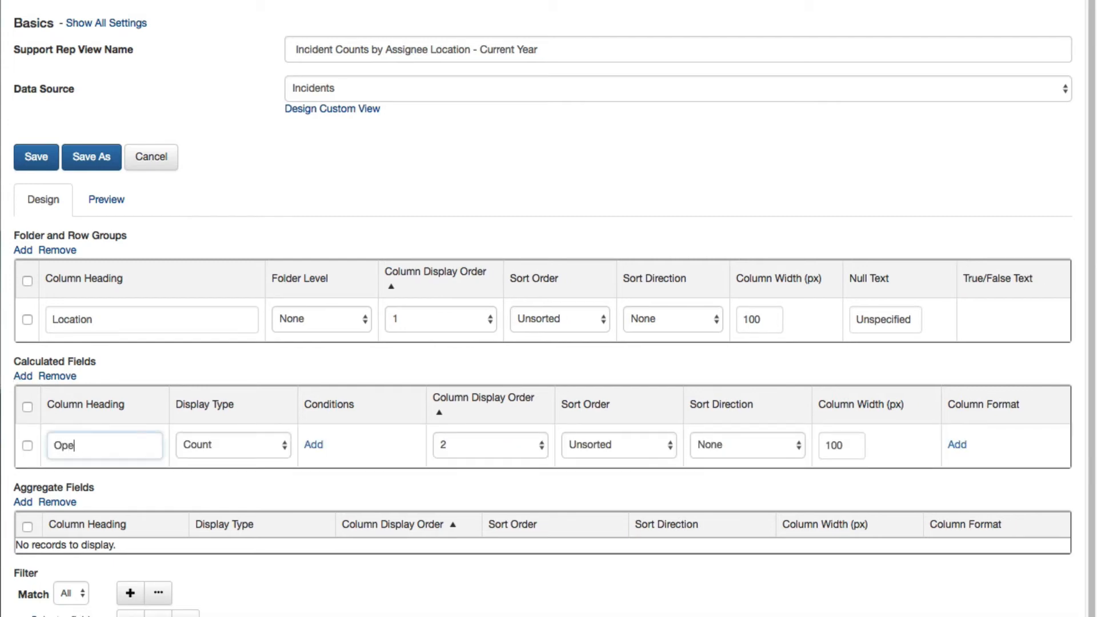
type("n")
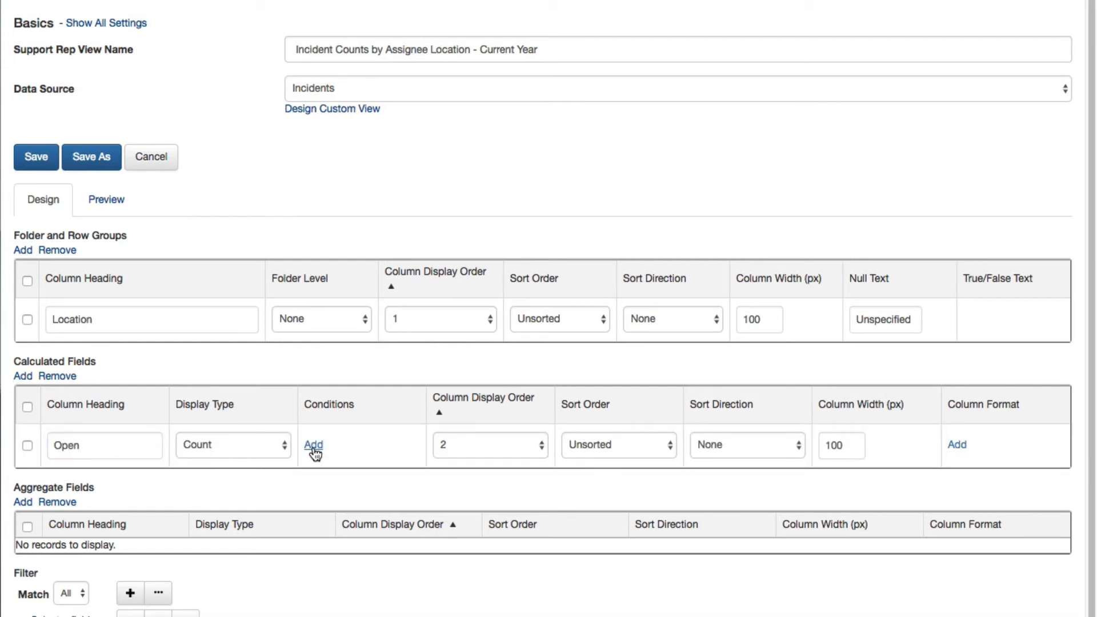
left_click(314, 446)
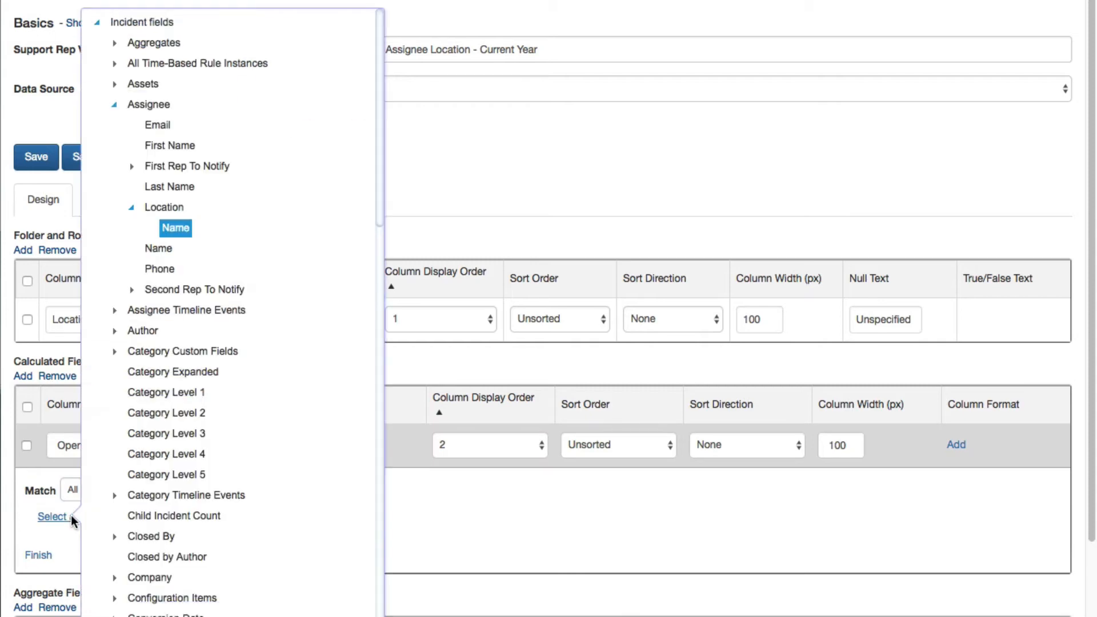
mouse_move(377, 238)
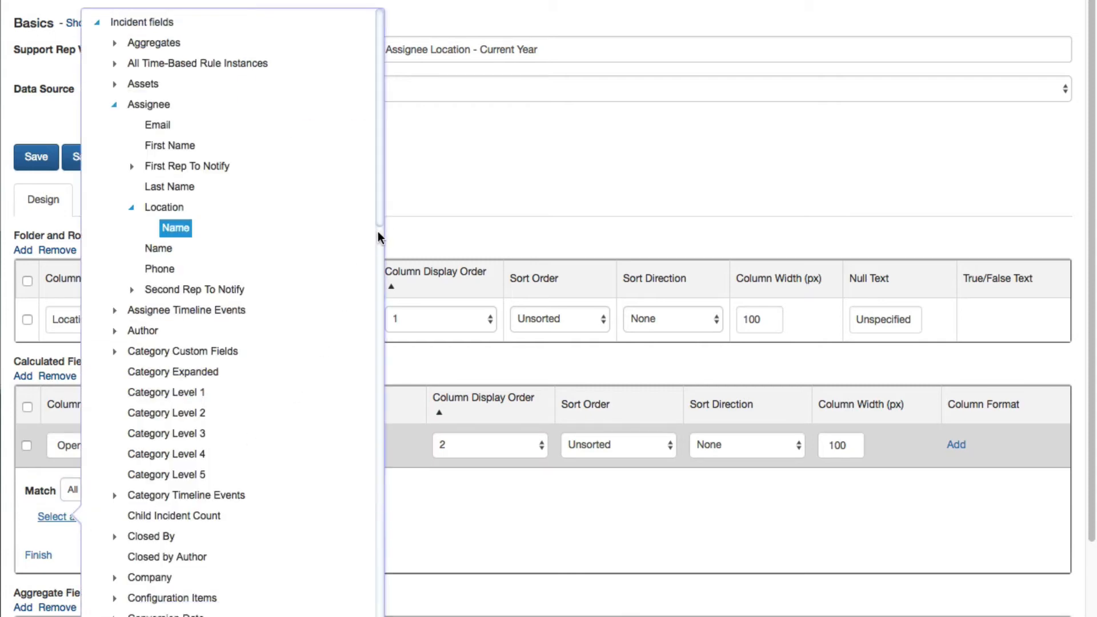
scroll("down", 3)
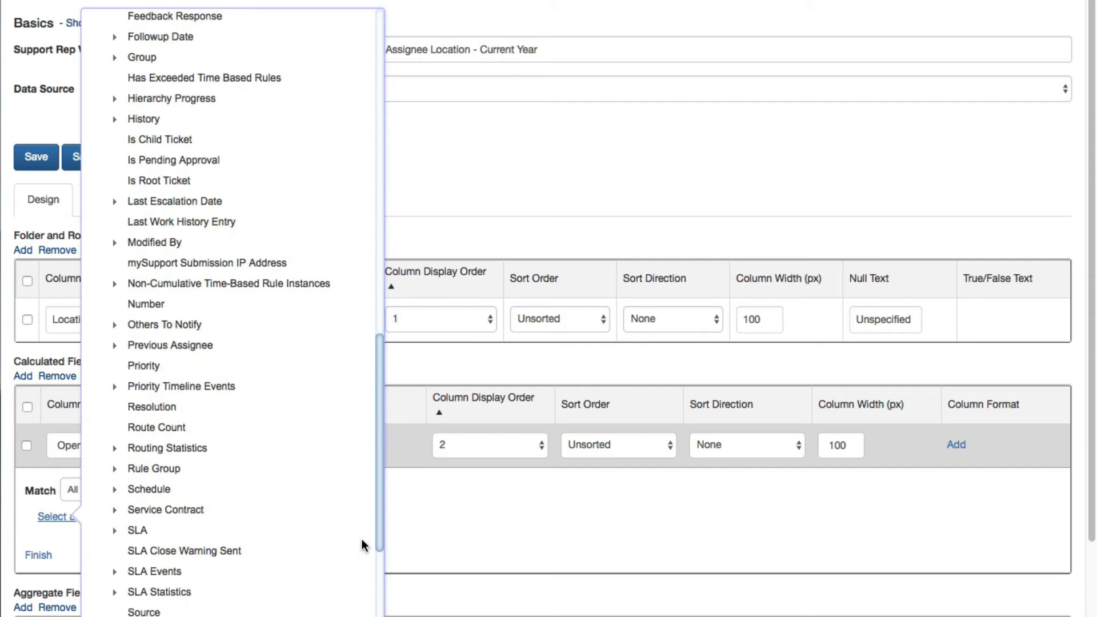
scroll("down", 3)
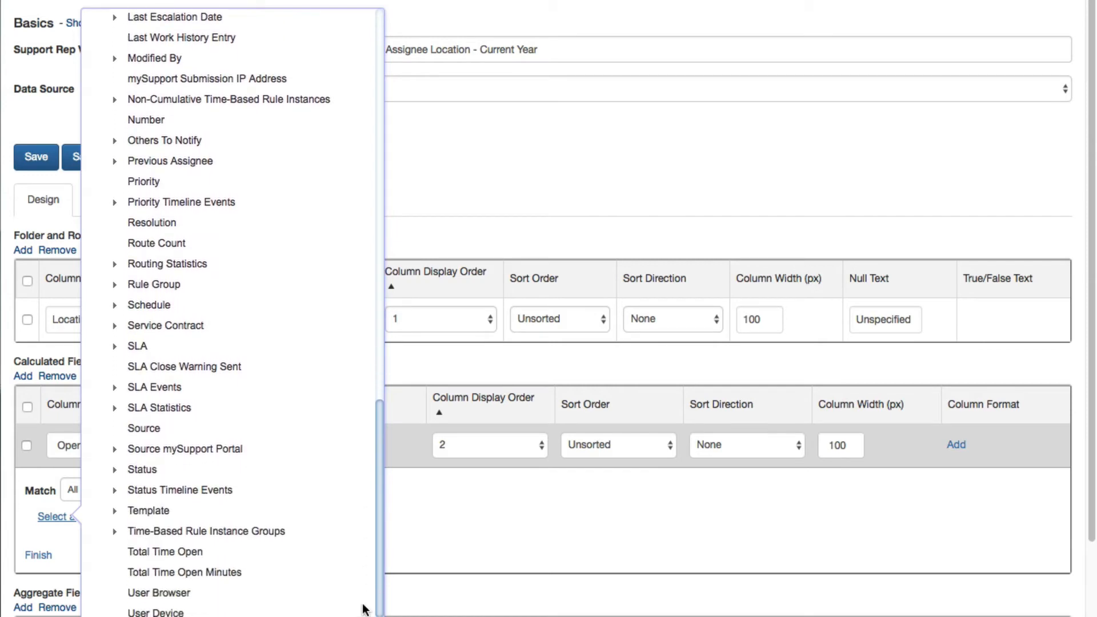
left_click(114, 462)
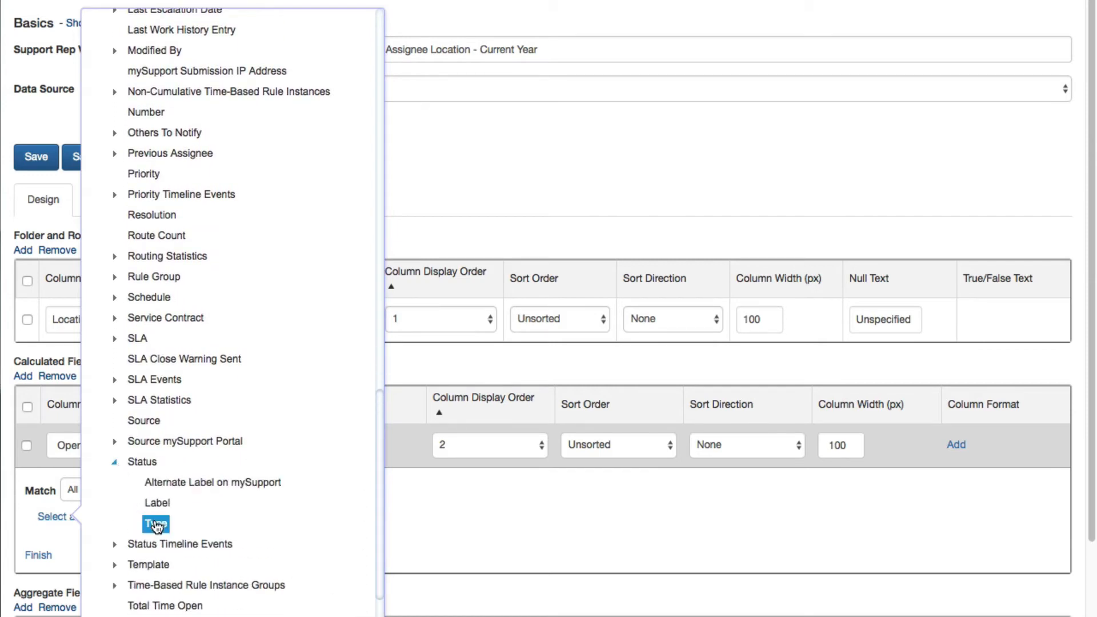
left_click(155, 523)
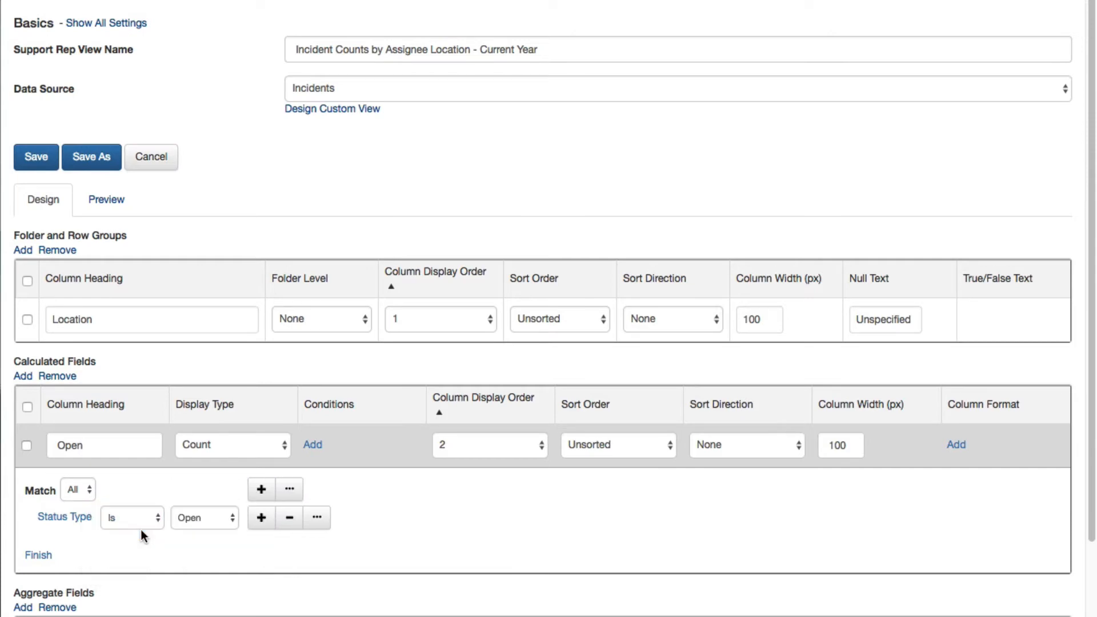
left_click(38, 555)
type("Closed Today")
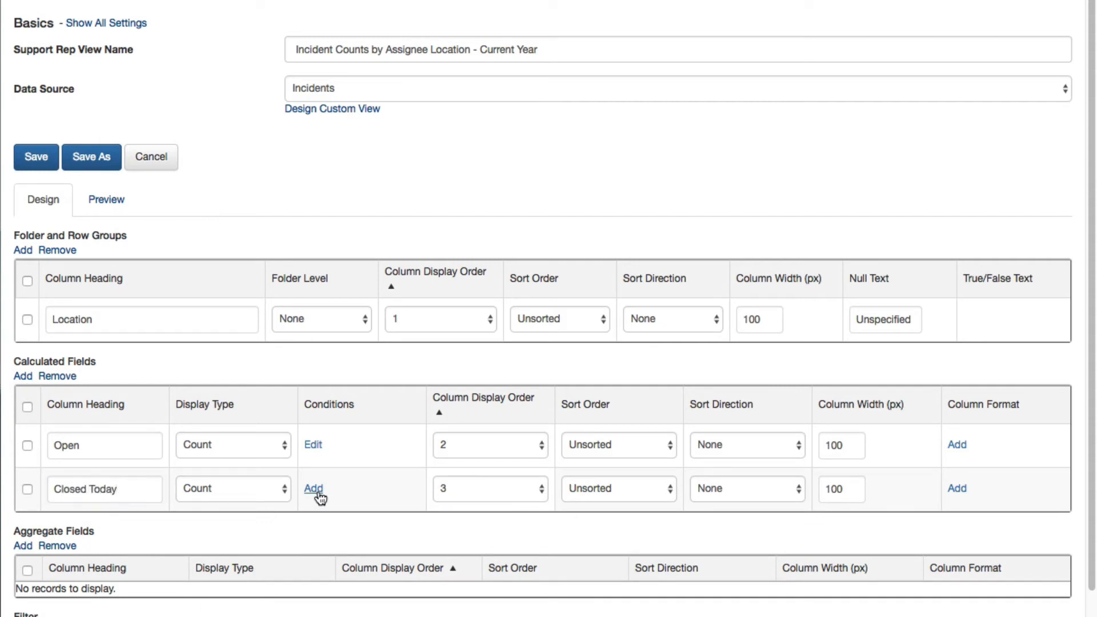
left_click(314, 489)
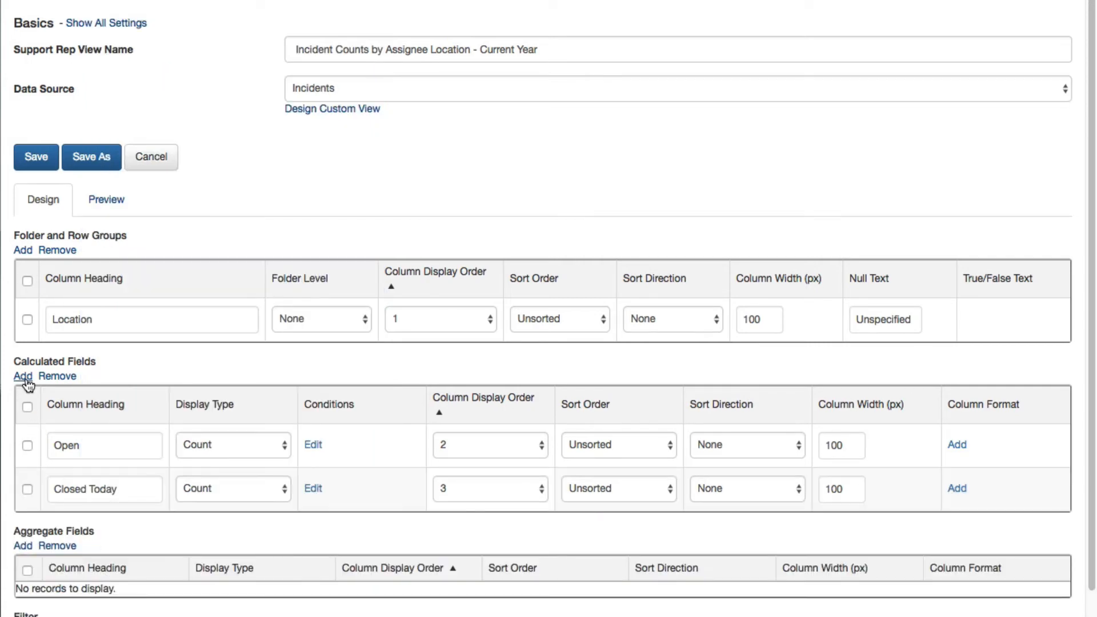
Give Closed Today and Closed This Month Date Closed conditions with a comparison operator
type("Closed This Month")
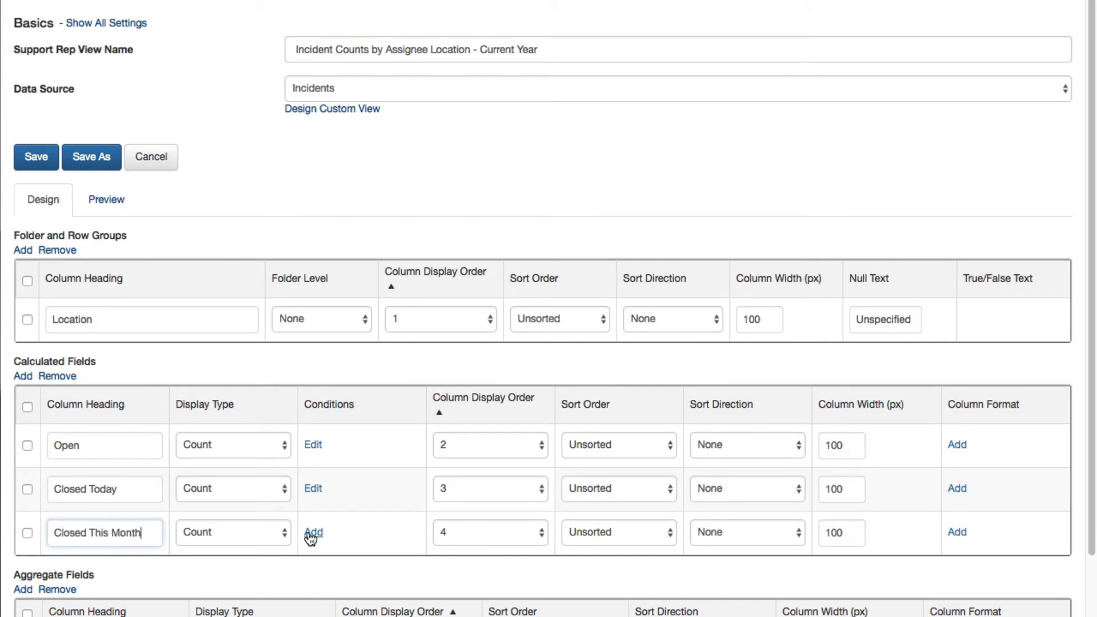
left_click(313, 532)
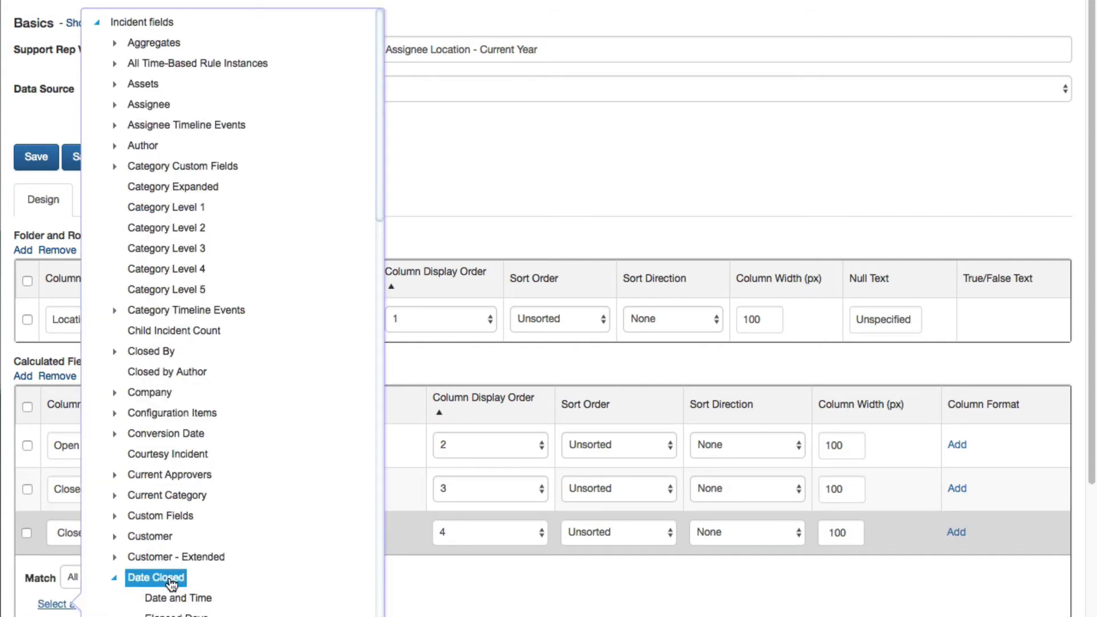
left_click(155, 577)
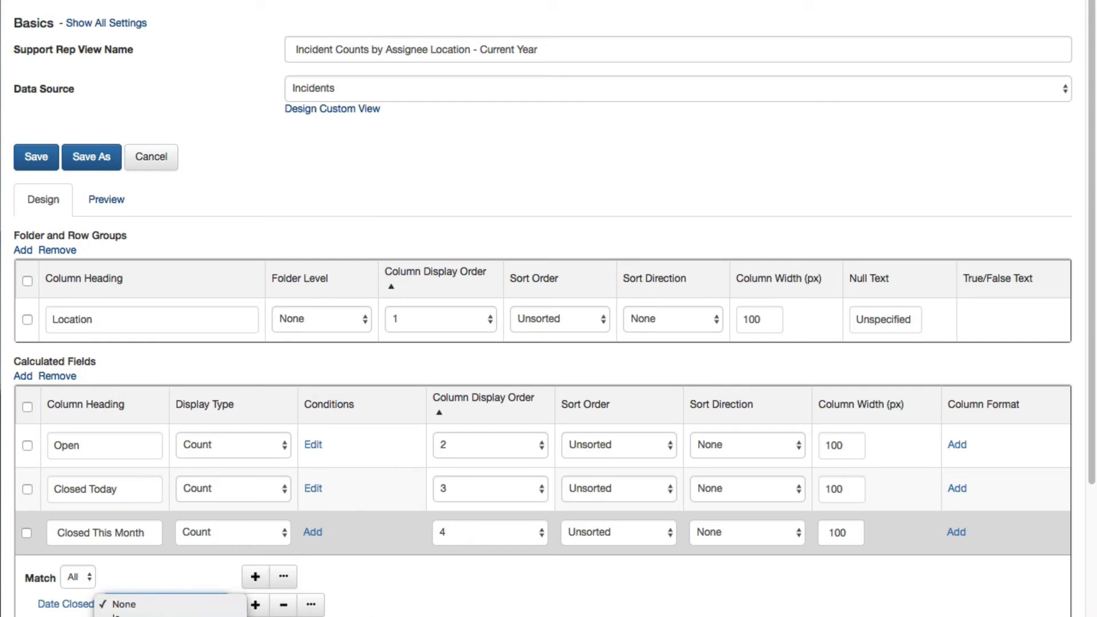
left_click(121, 604)
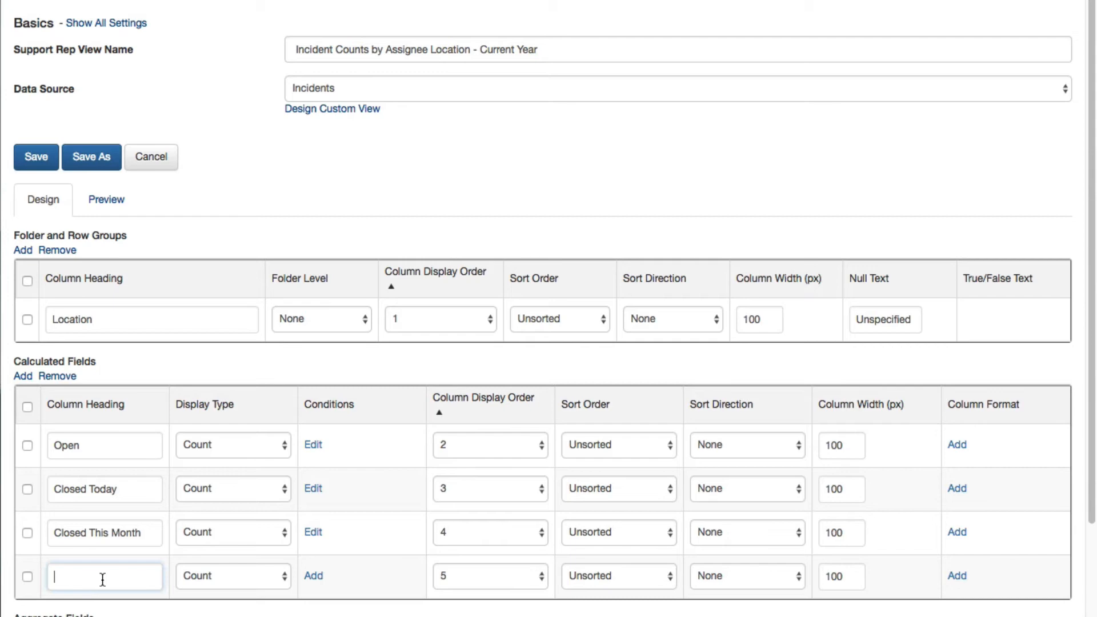
Add a 'Closed This Year' count column with a Date Closed condition
type("Closed This Year")
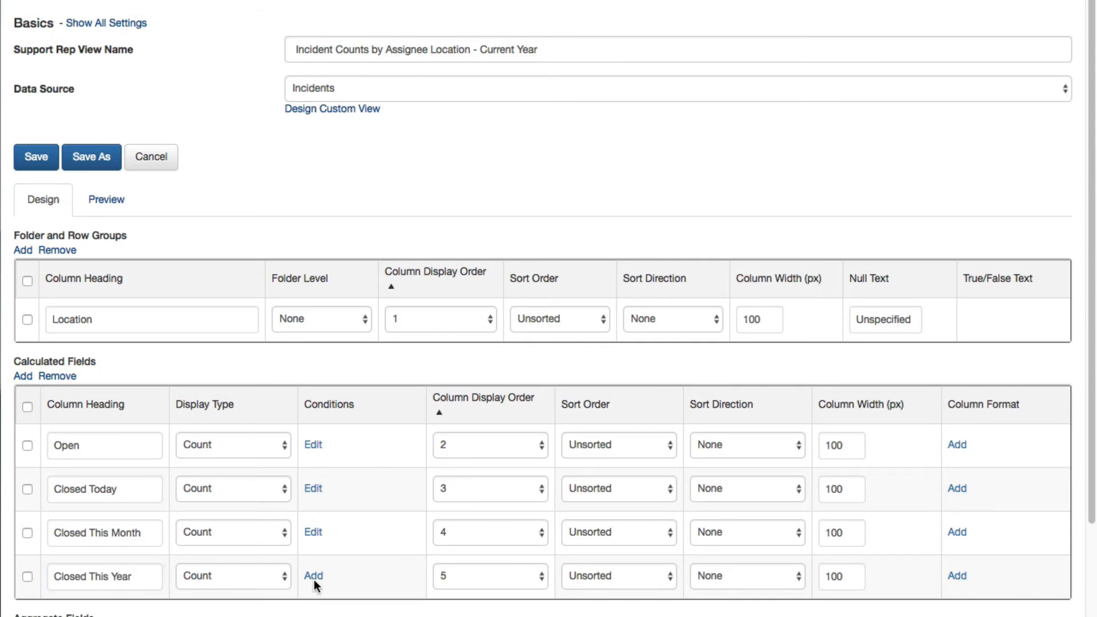
left_click(313, 576)
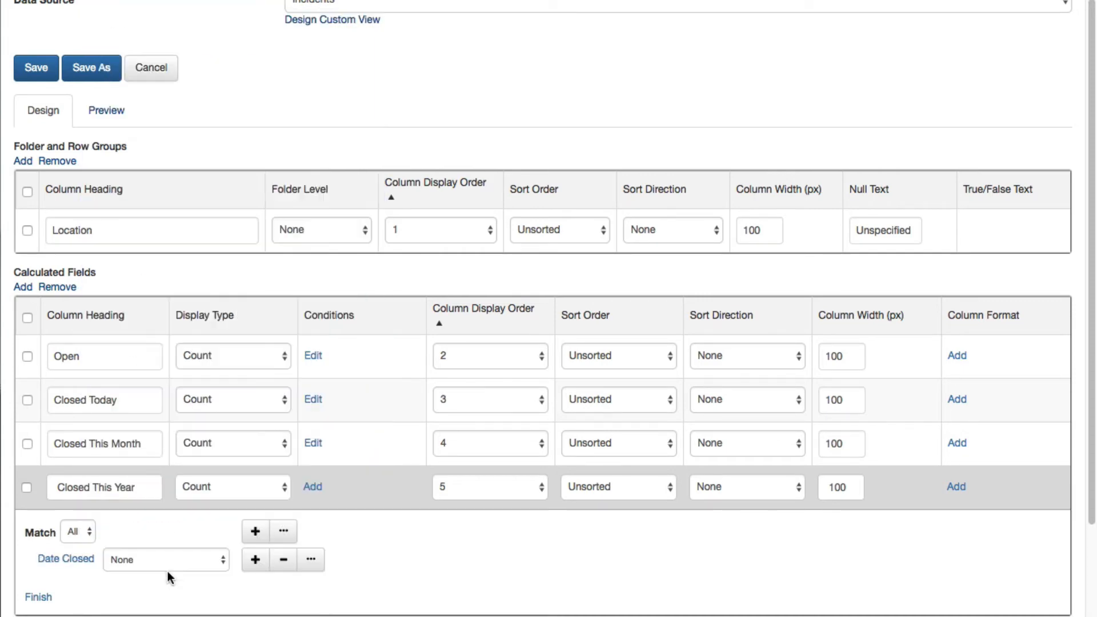
left_click(166, 559)
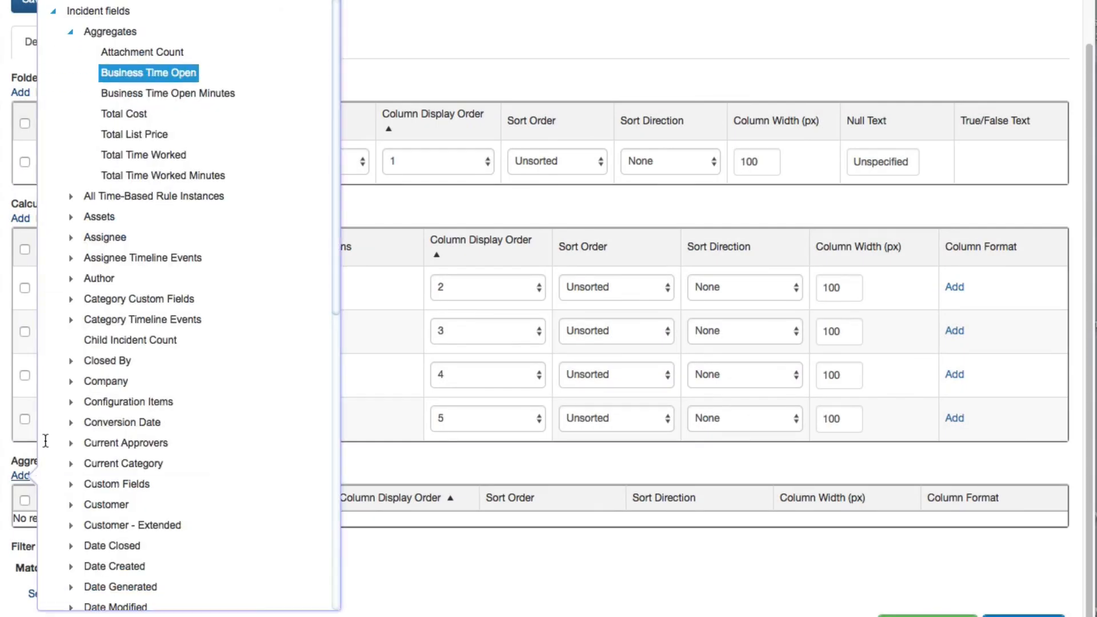
Add Business Time Open as an aggregate displayed as Average, headed 'Avg Bus Time Open'
left_click(149, 73)
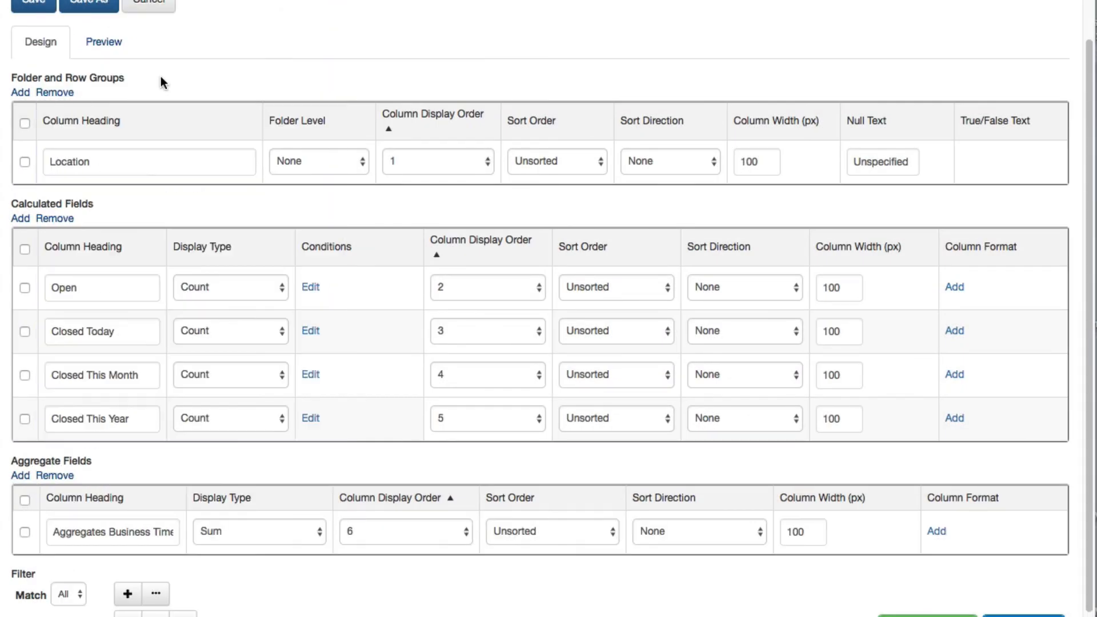
left_click(258, 532)
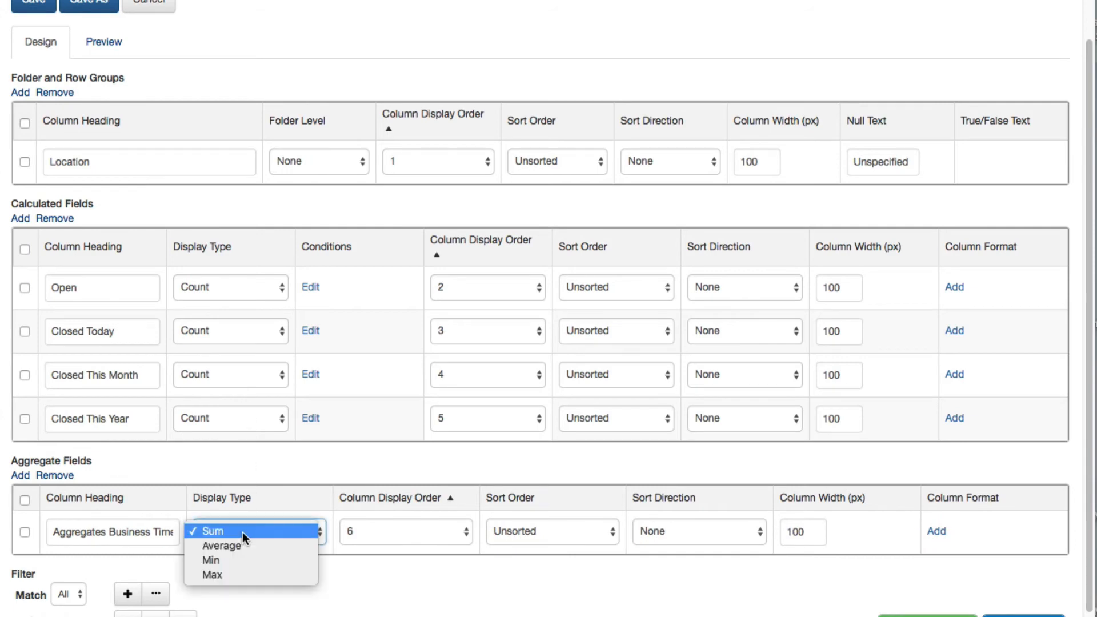
left_click(222, 546)
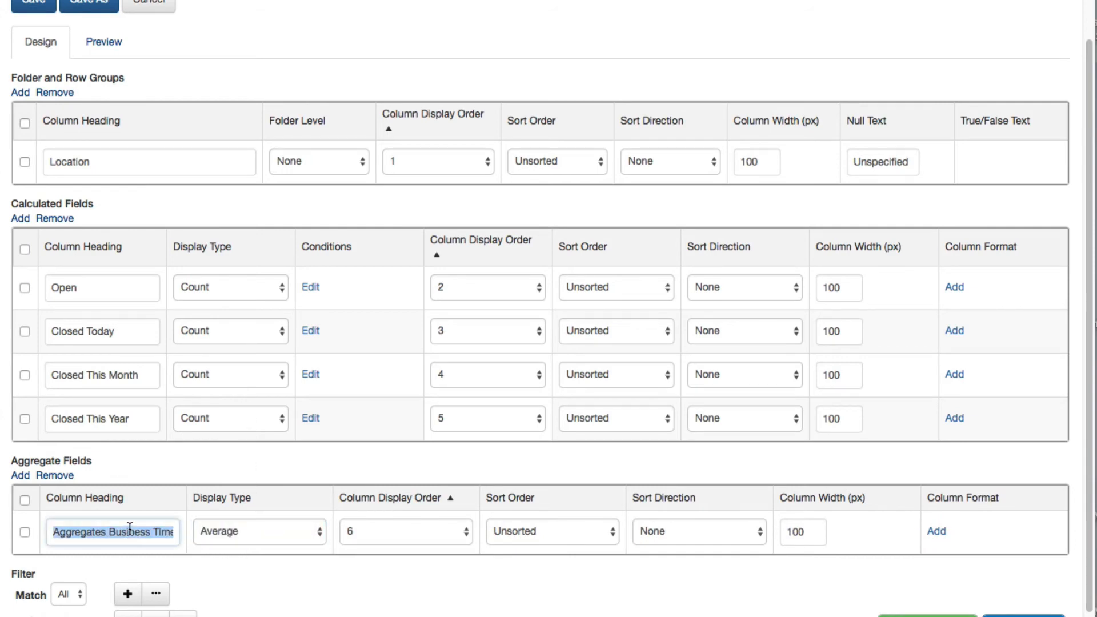
type("Avg Bus")
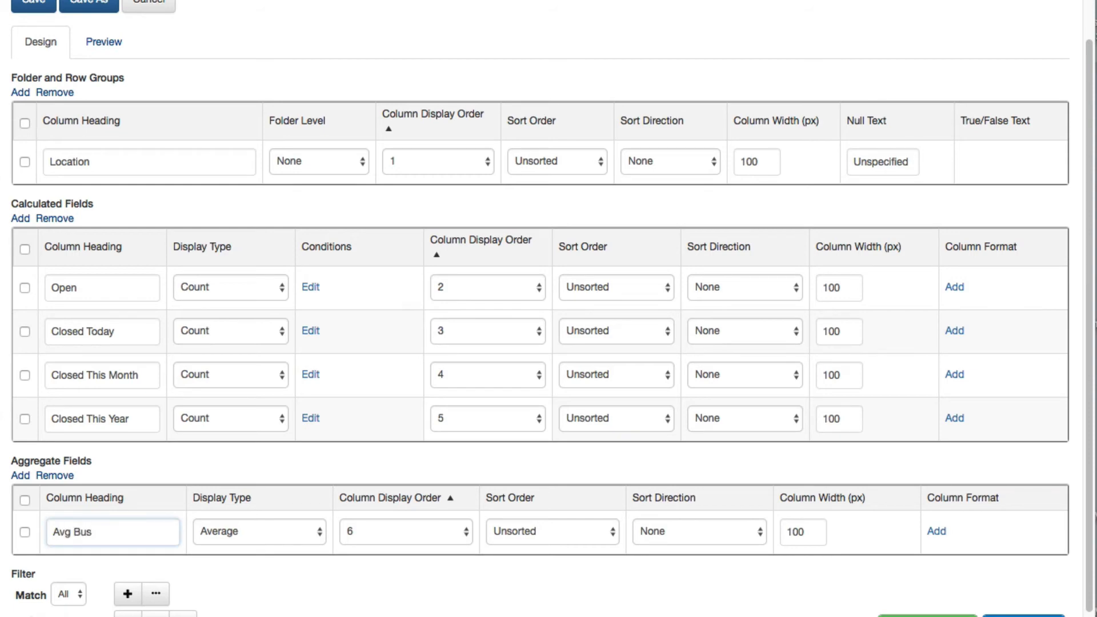
type("Time Open")
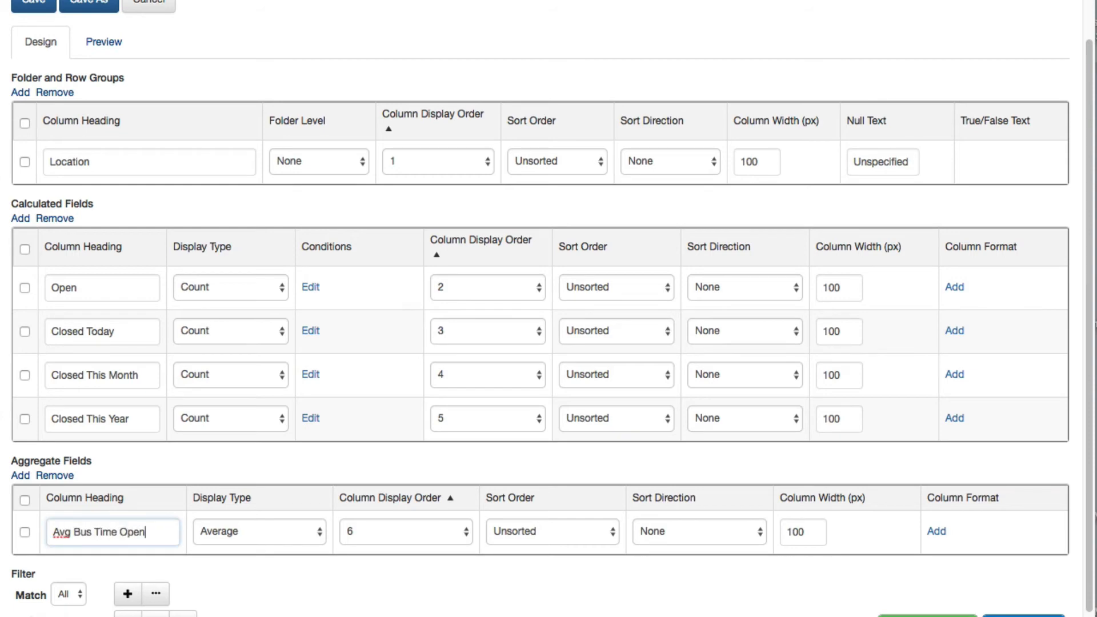
scroll("down", 3)
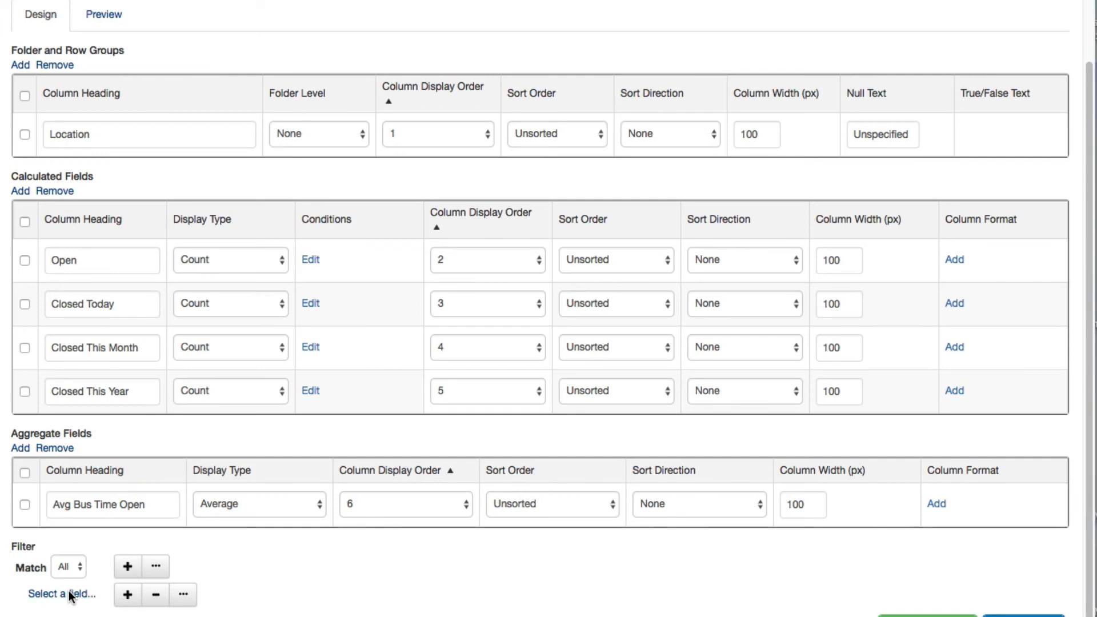
Filter the report on Date Created and choose its comparison operator
left_click(62, 595)
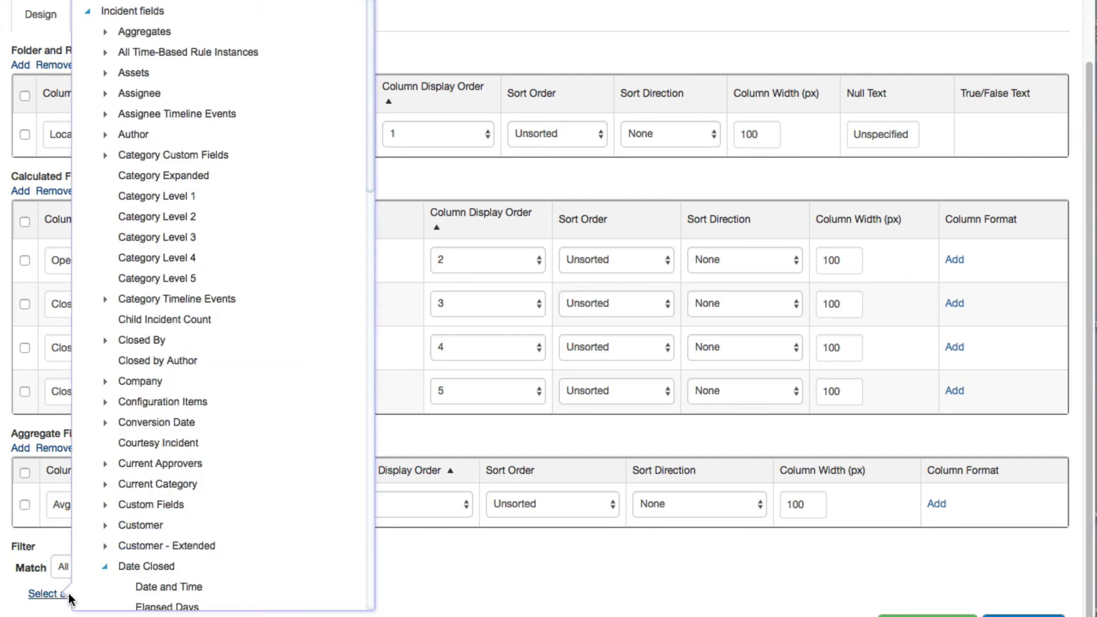
left_click(148, 587)
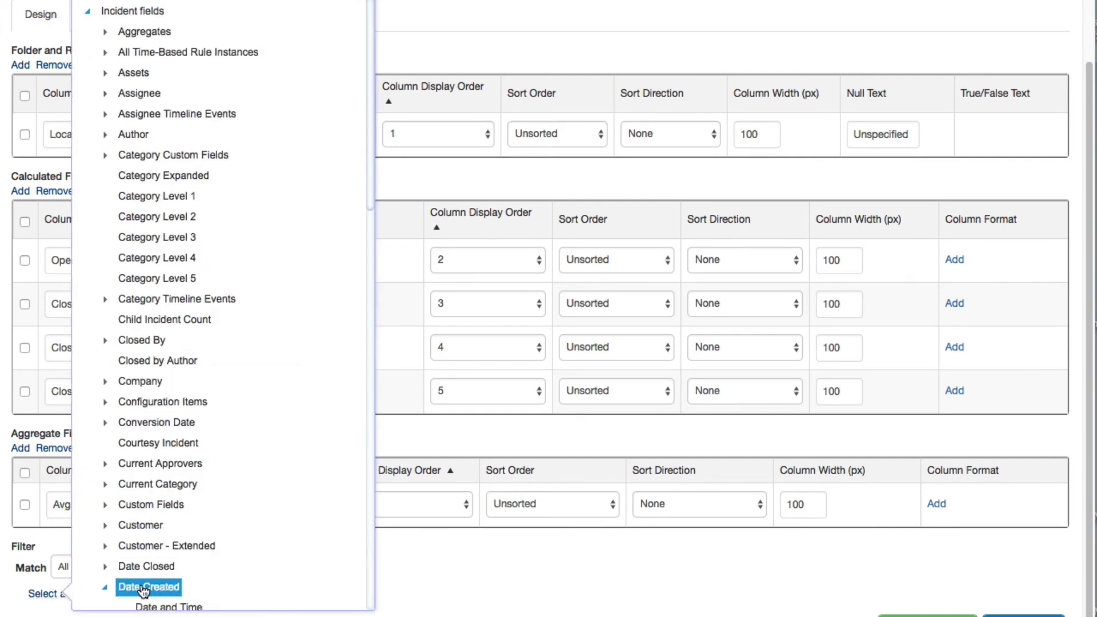
left_click(147, 587)
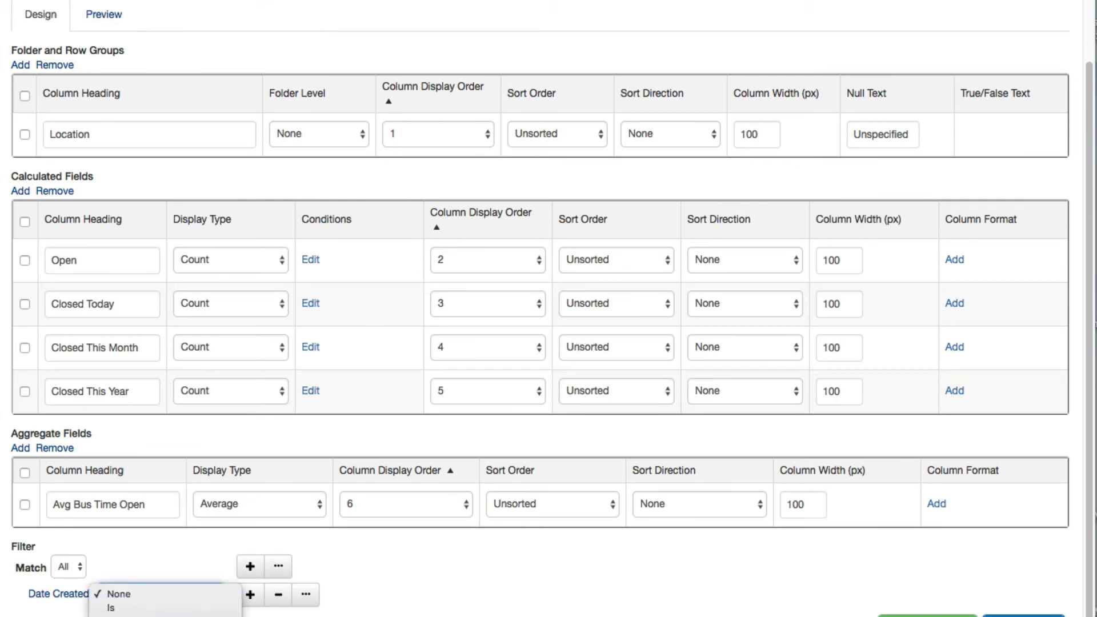
left_click(161, 595)
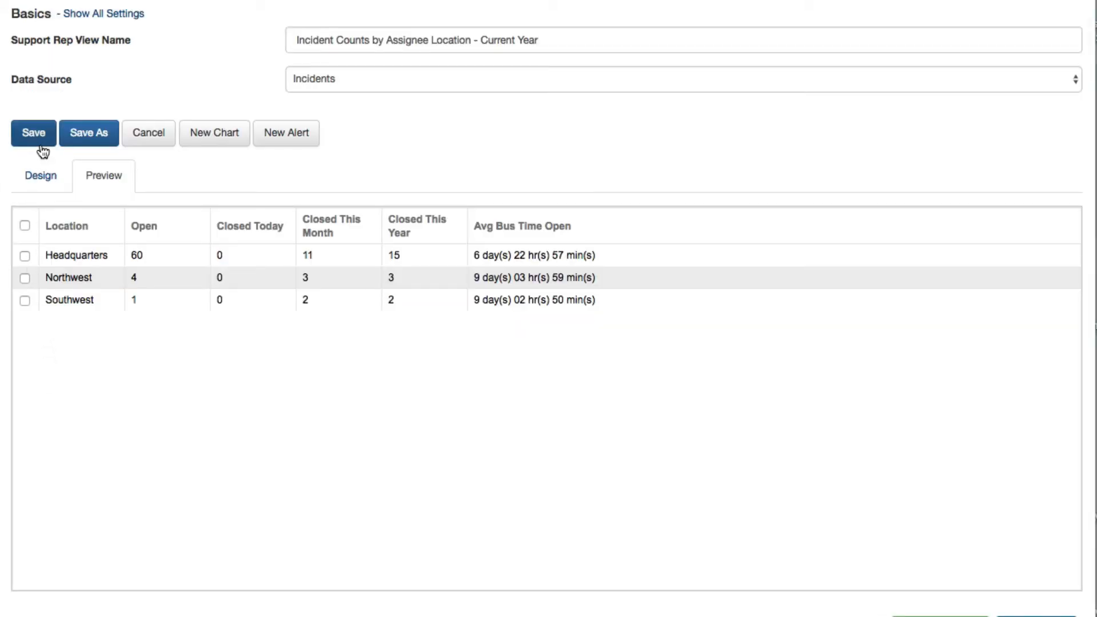
Save the finished view after previewing Headquarters, Northwest and Southwest counts
left_click(33, 133)
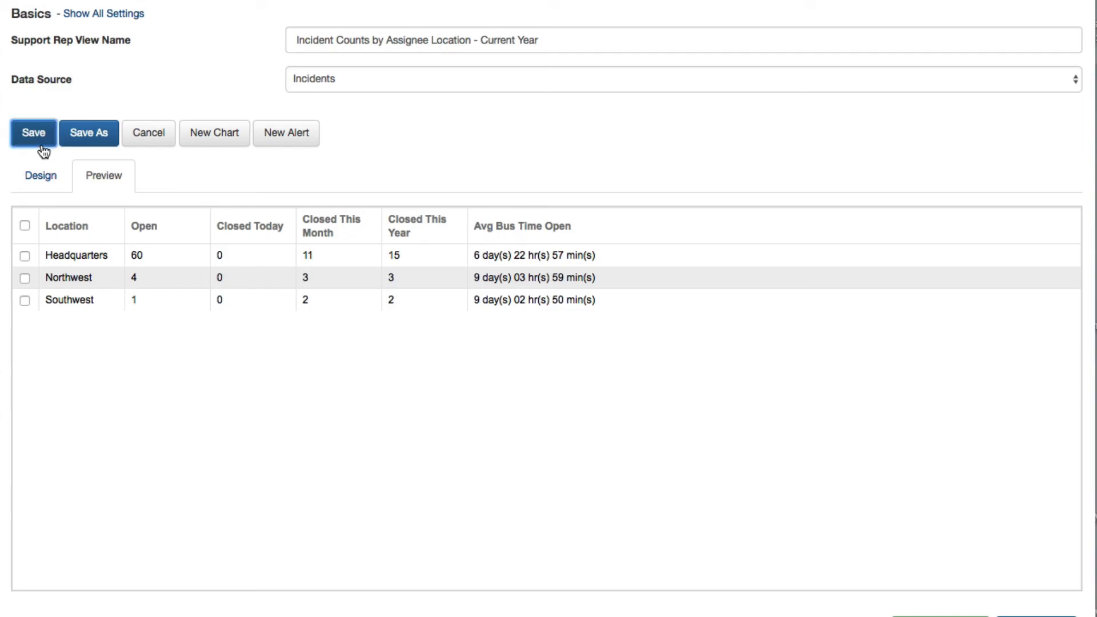